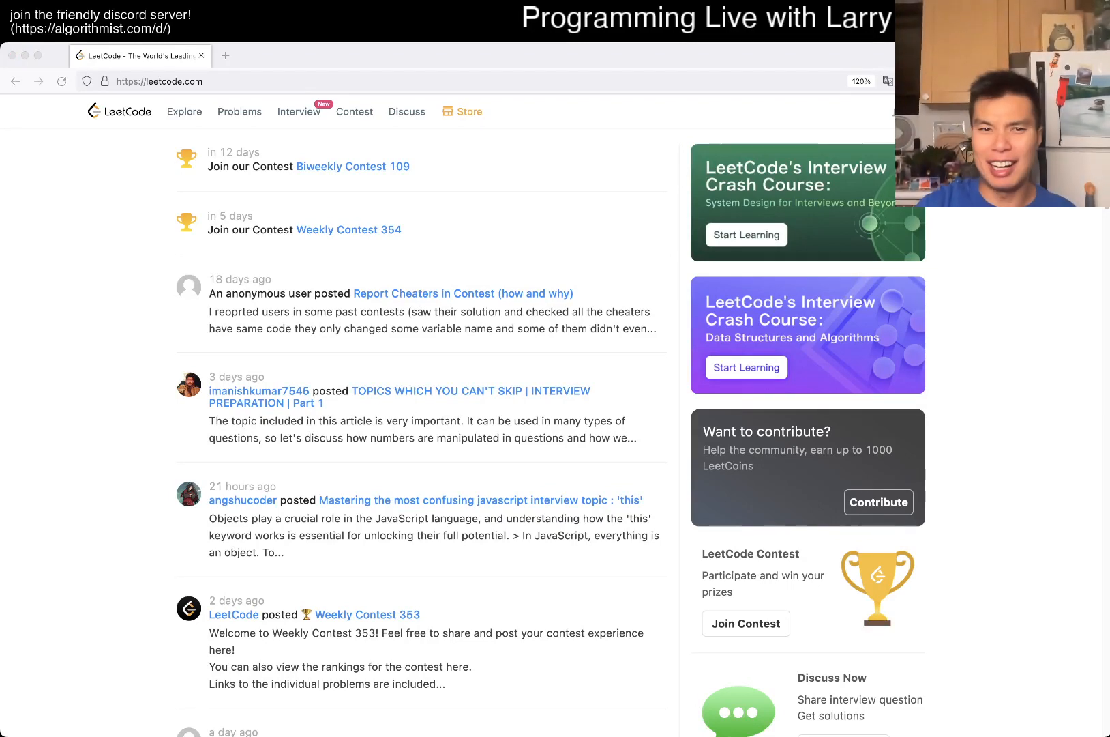
# Open problem 863 in a new tab, then view the Contest page listing Weekly 354 and Biweekly 109.
pyautogui.click(239, 111)
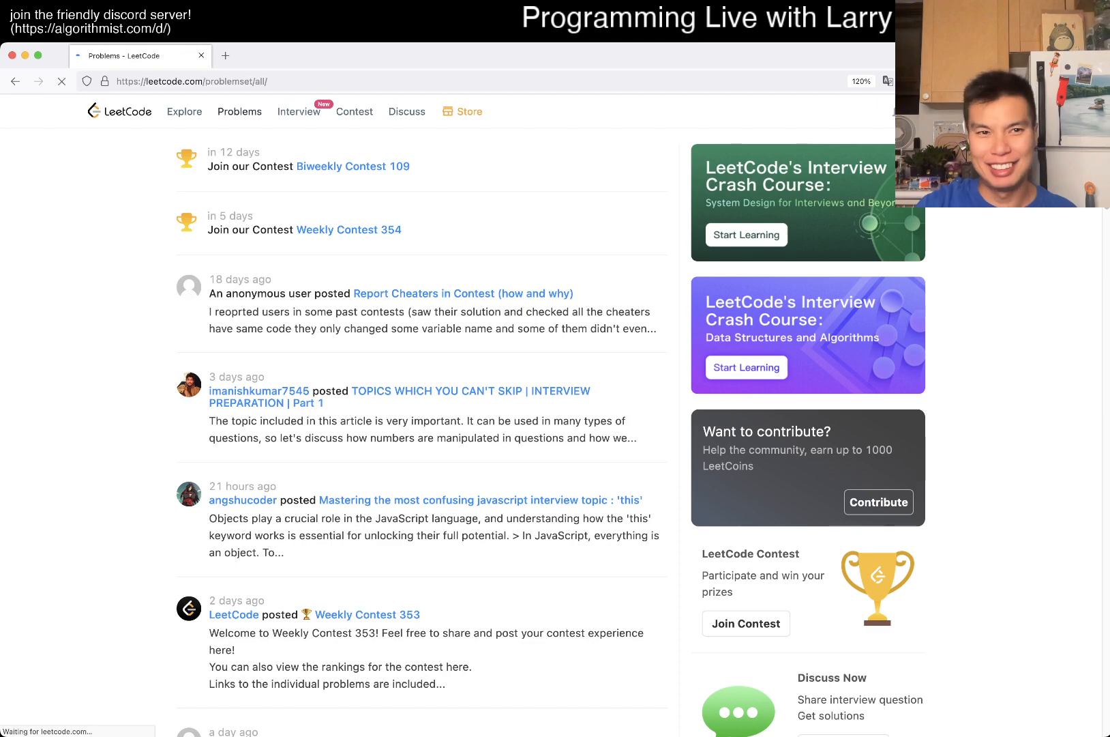
pyautogui.click(239, 111)
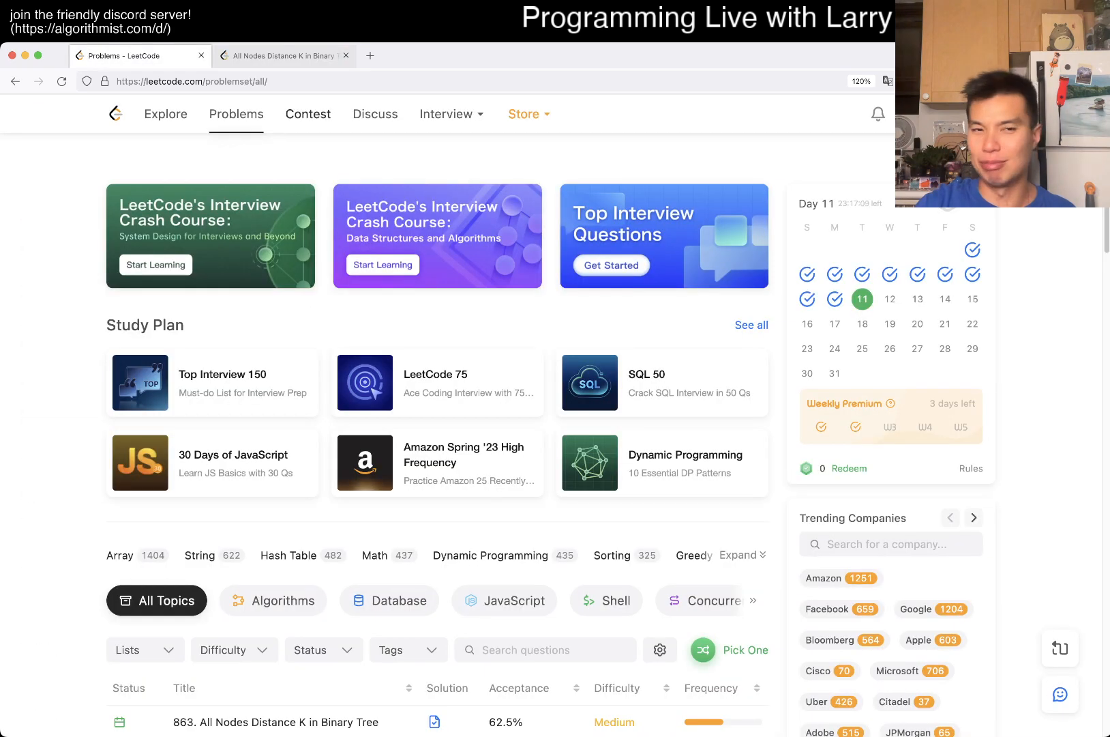
pyautogui.click(308, 114)
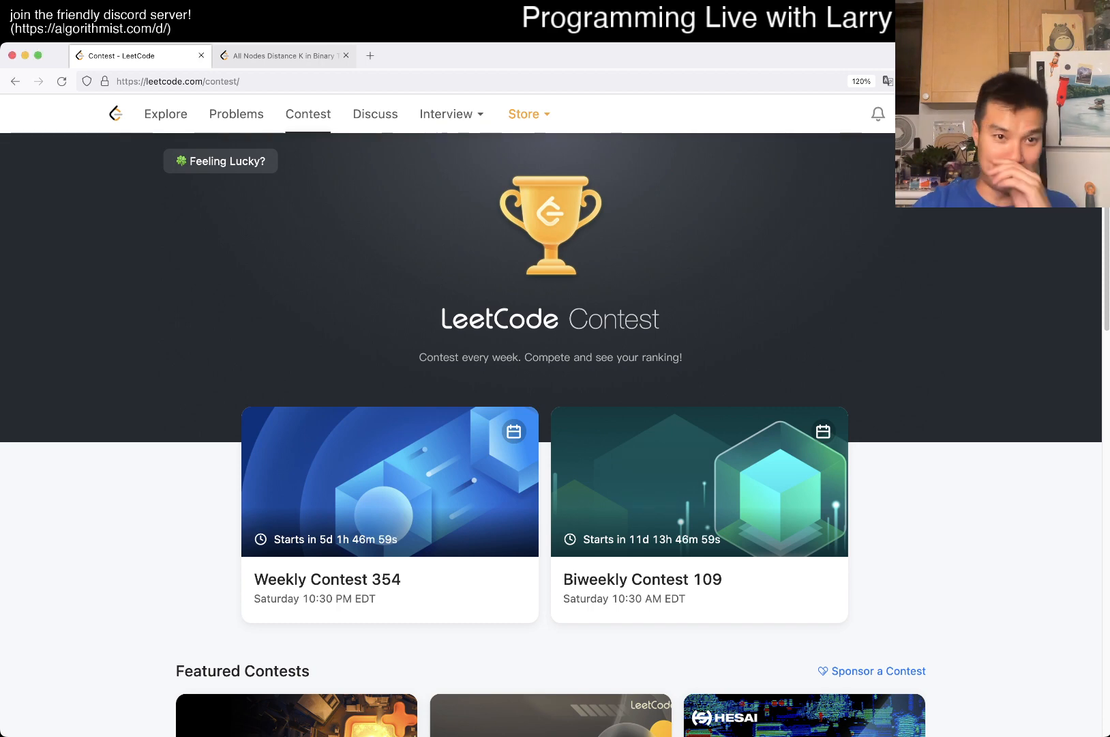
# Claim 10 LeetCoins with Feeling Lucky and return to the problem 863 tab.
pyautogui.click(220, 160)
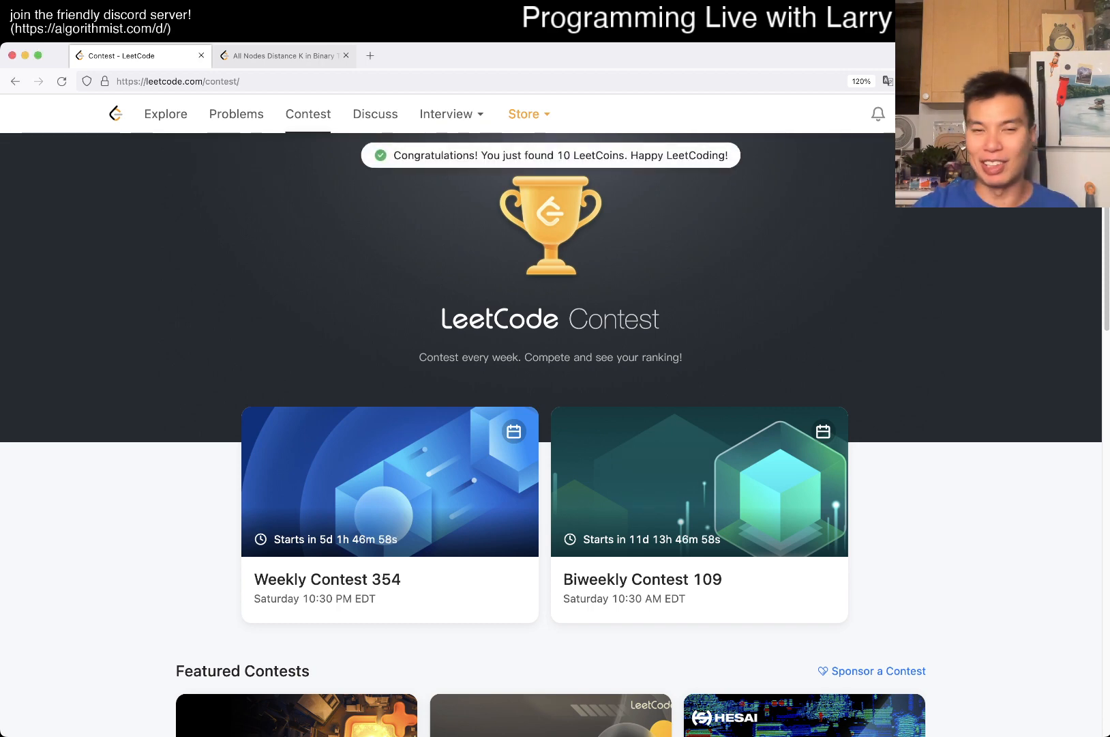
pyautogui.click(283, 55)
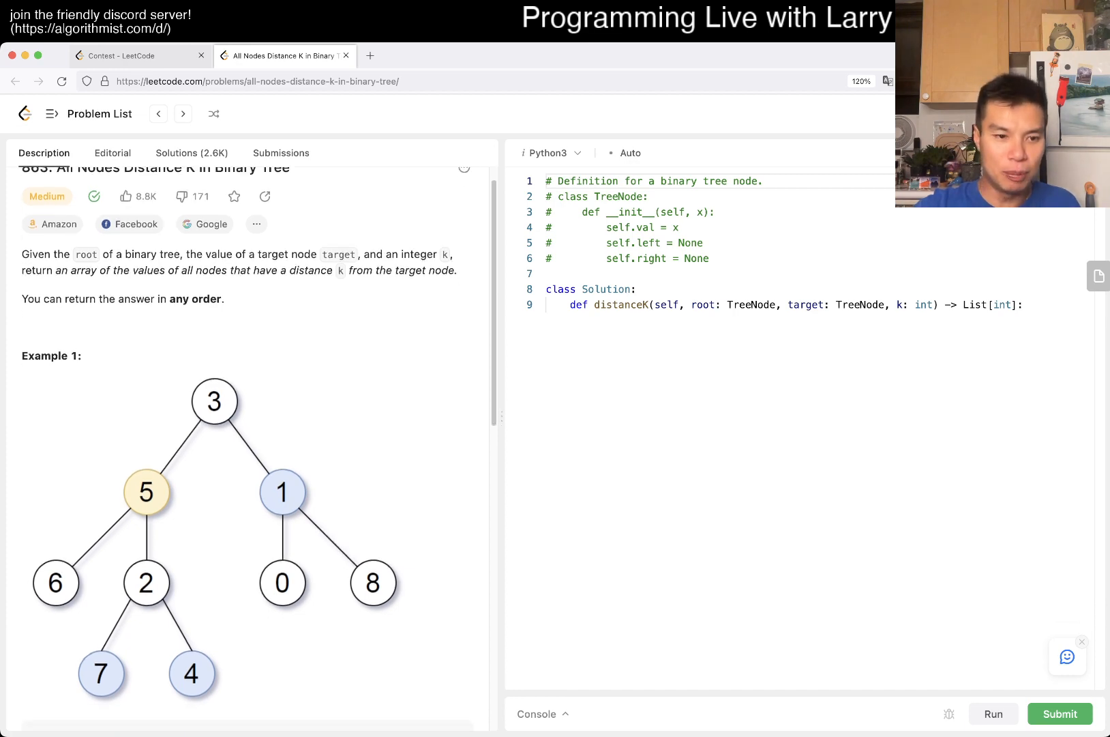
# Read the problem 863 description and constraints, then start a new line after the distanceK signature.
pyautogui.scroll(-3)
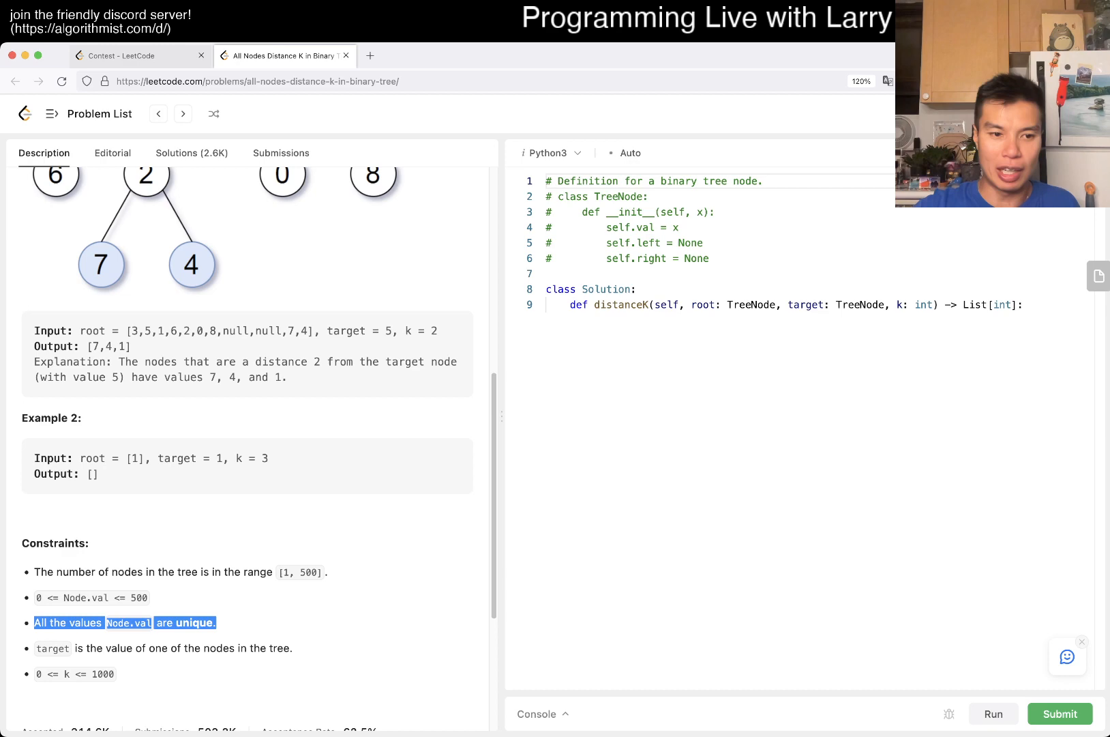
pyautogui.scroll(3)
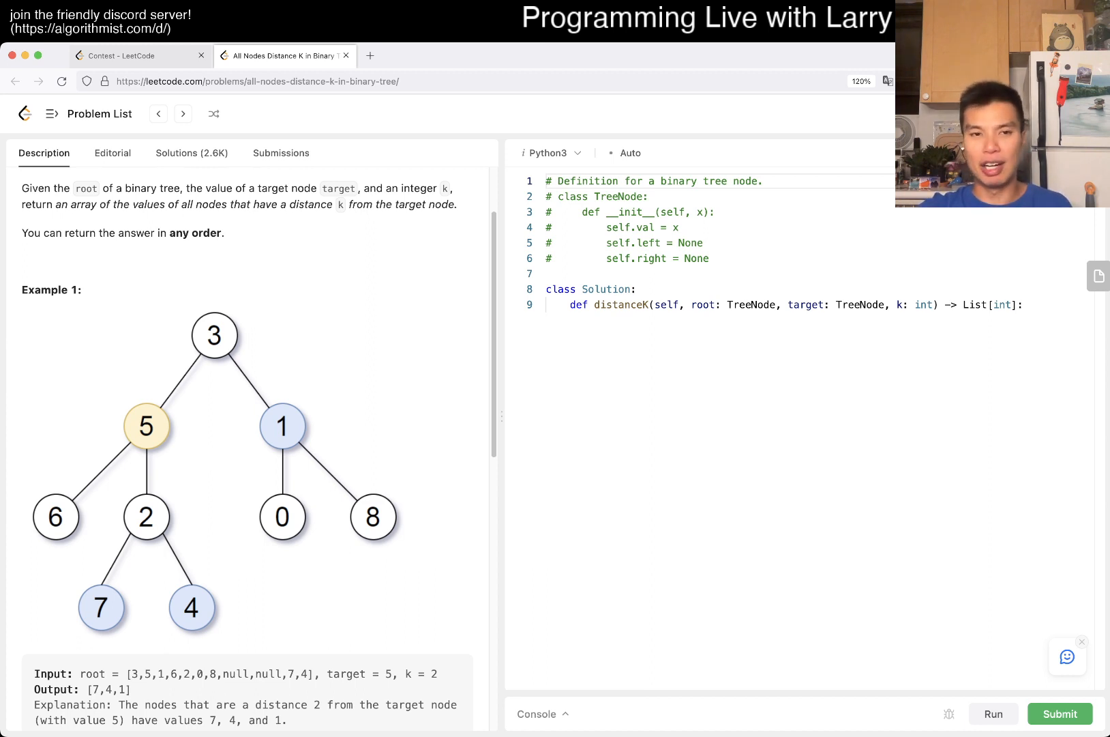
pyautogui.scroll(-3)
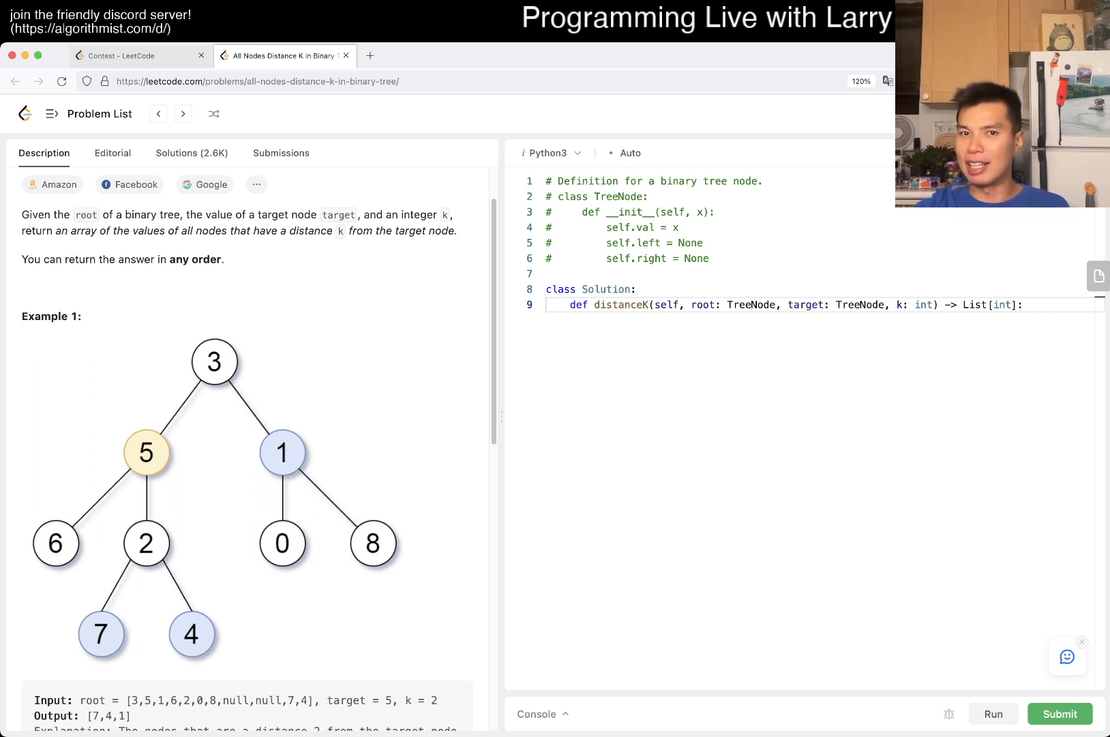
pyautogui.click(1024, 305)
pyautogui.write('nod')
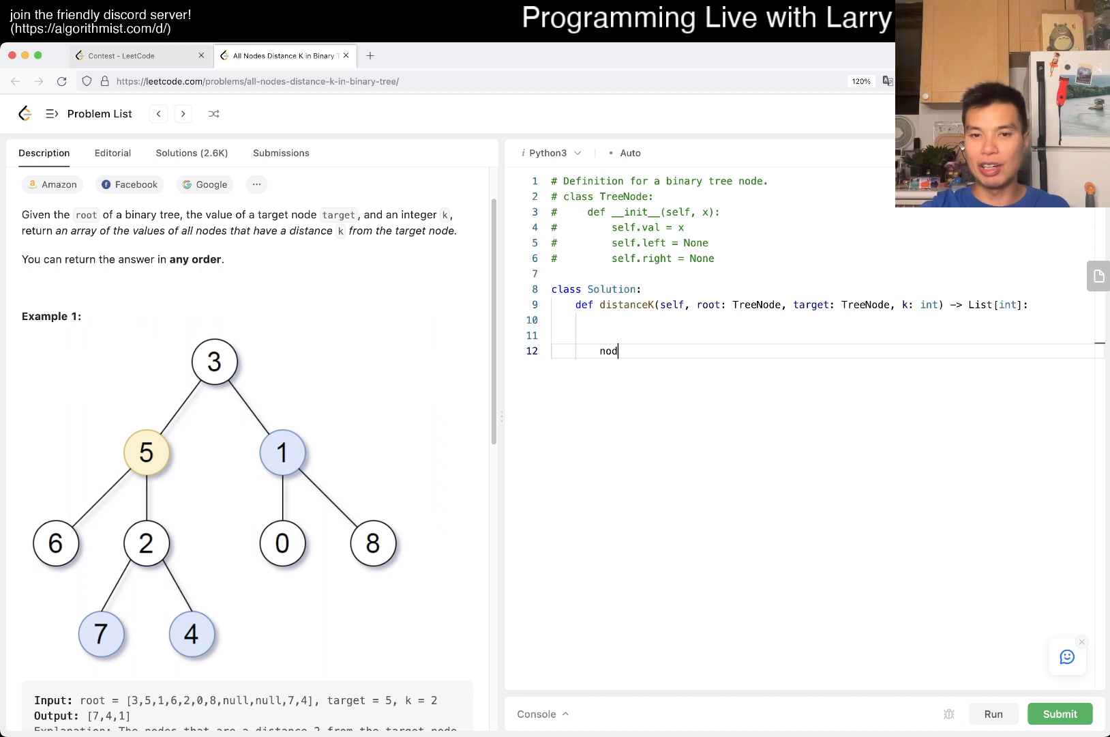
# Sketch node.parent = parent and parents[node] = parent, then delete them back to line 10.
pyautogui.write('e.p')
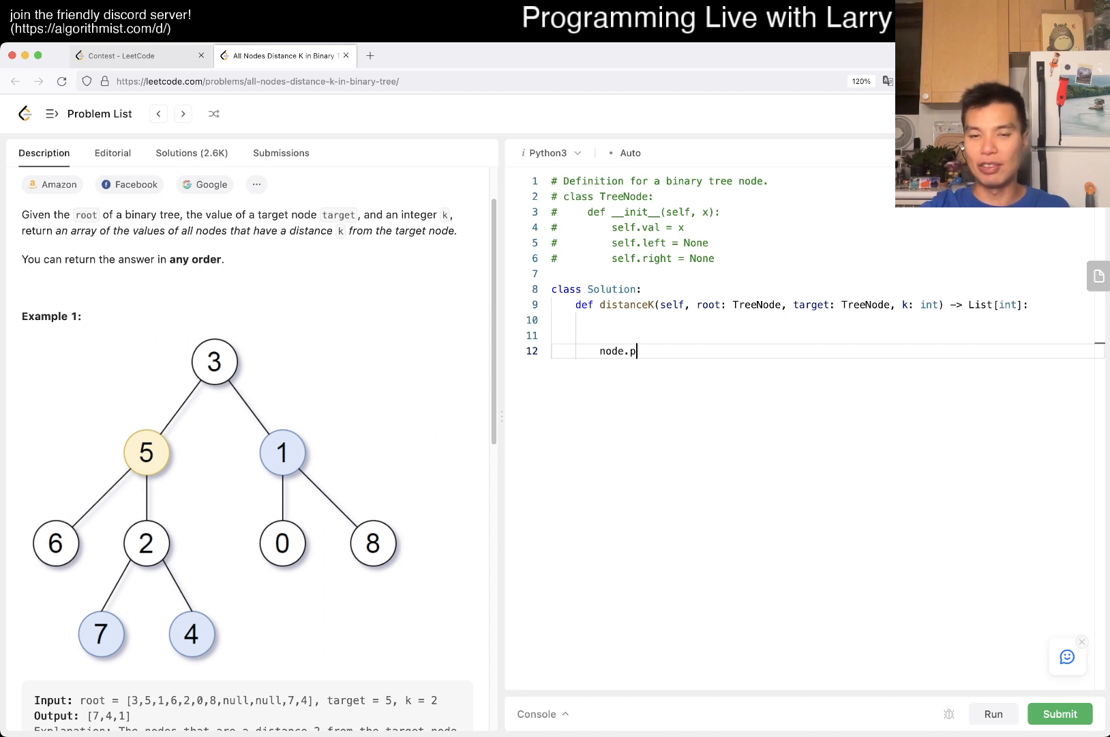
pyautogui.write('arent = par')
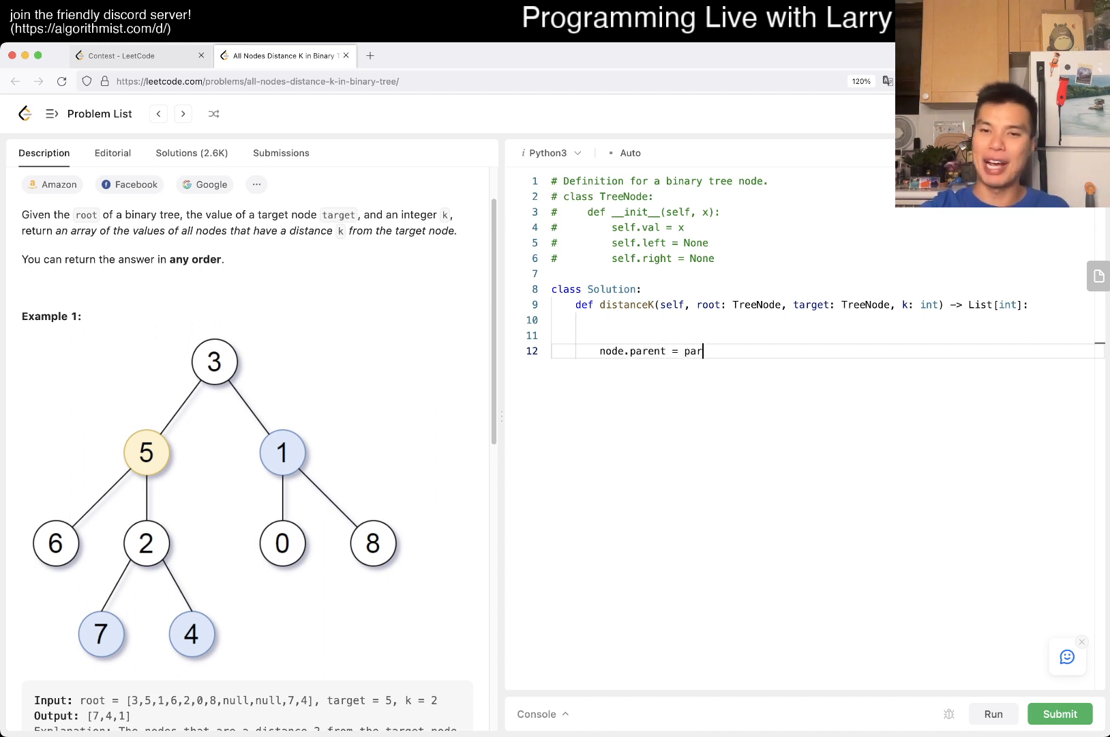
pyautogui.write('ent')
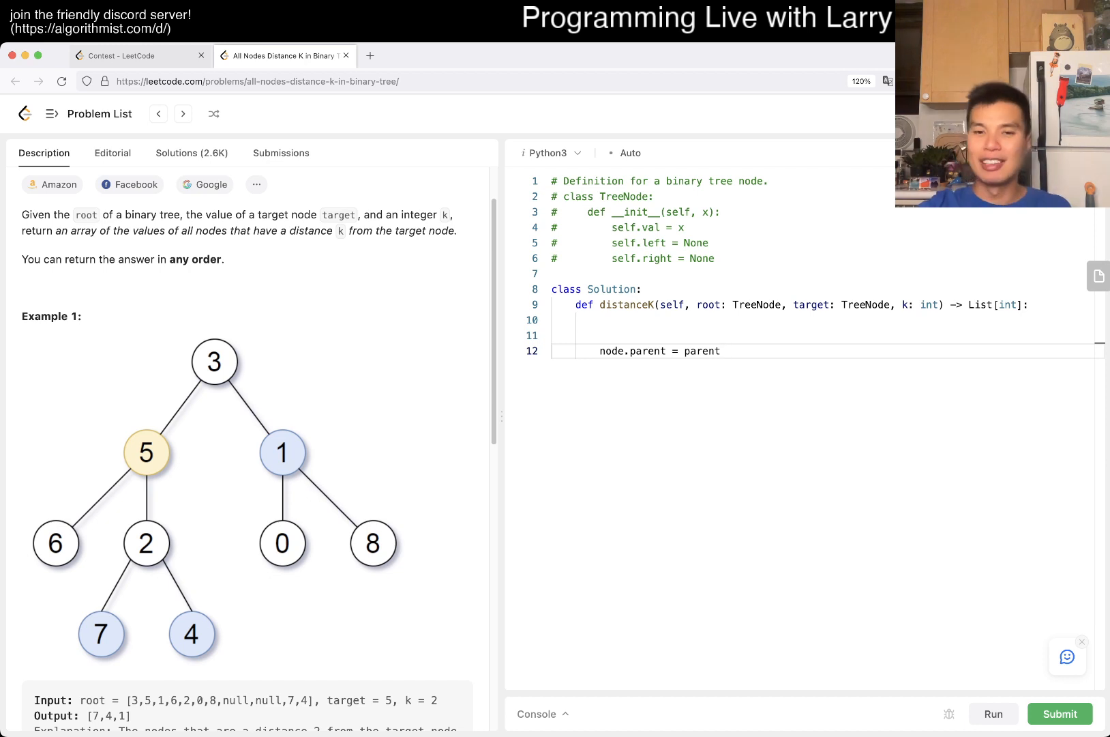
pyautogui.press('Return')
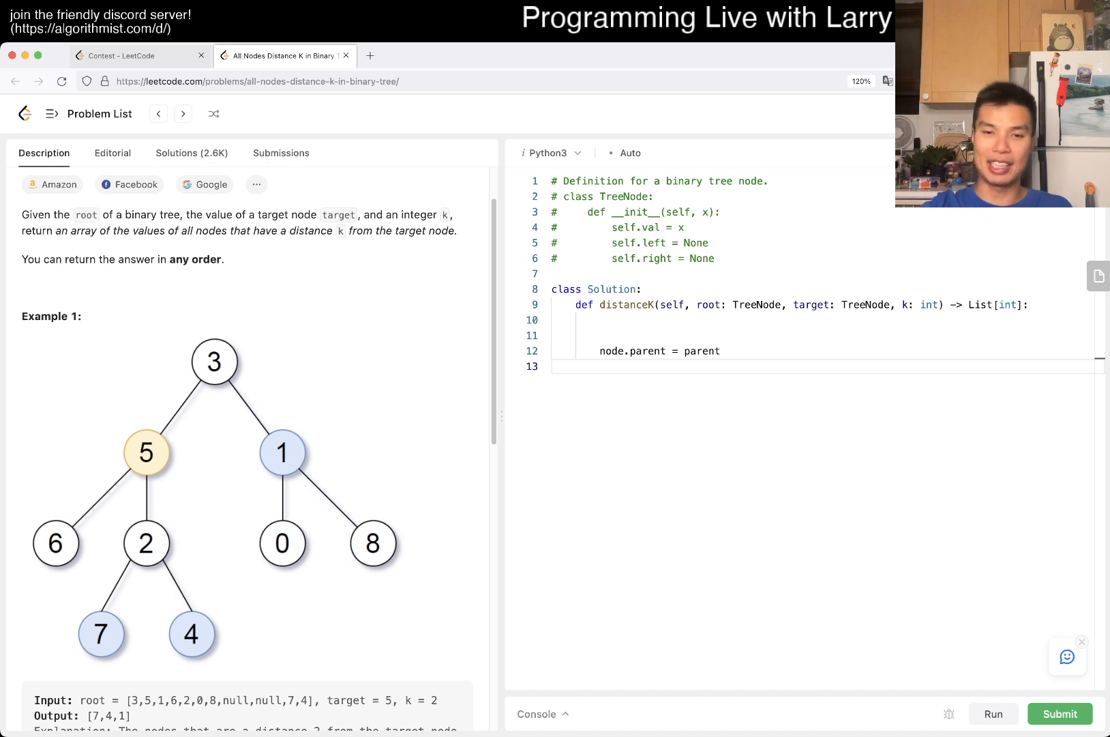
pyautogui.write('parents[node] =')
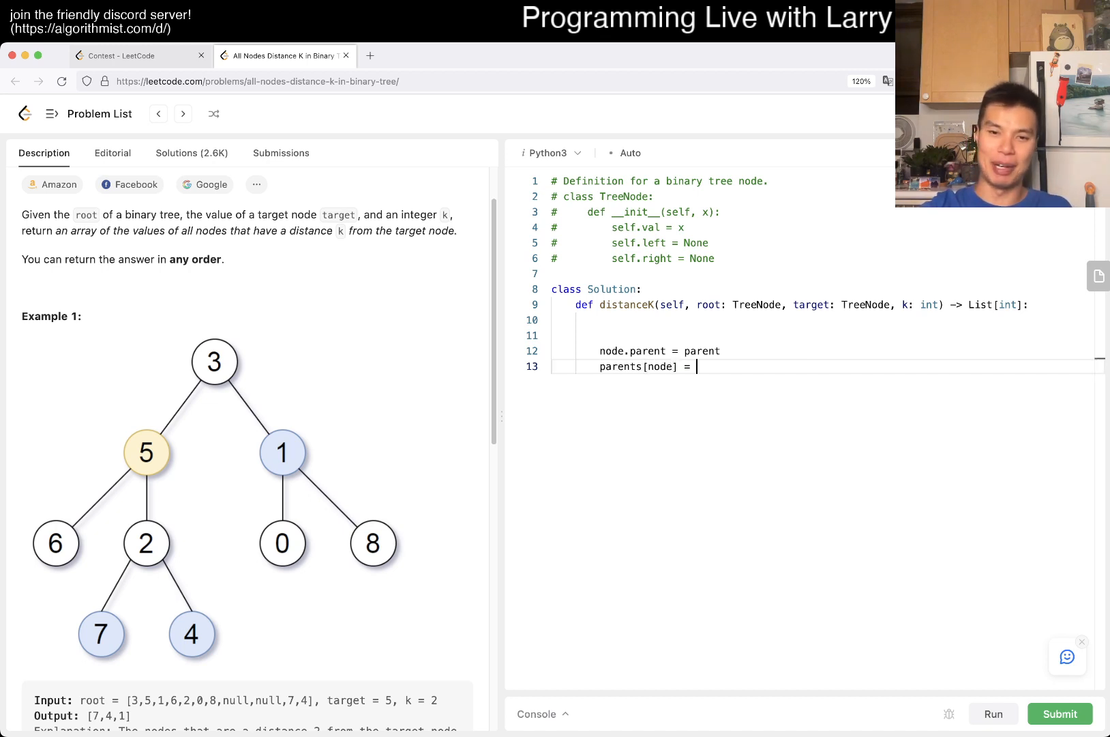
pyautogui.write('parent')
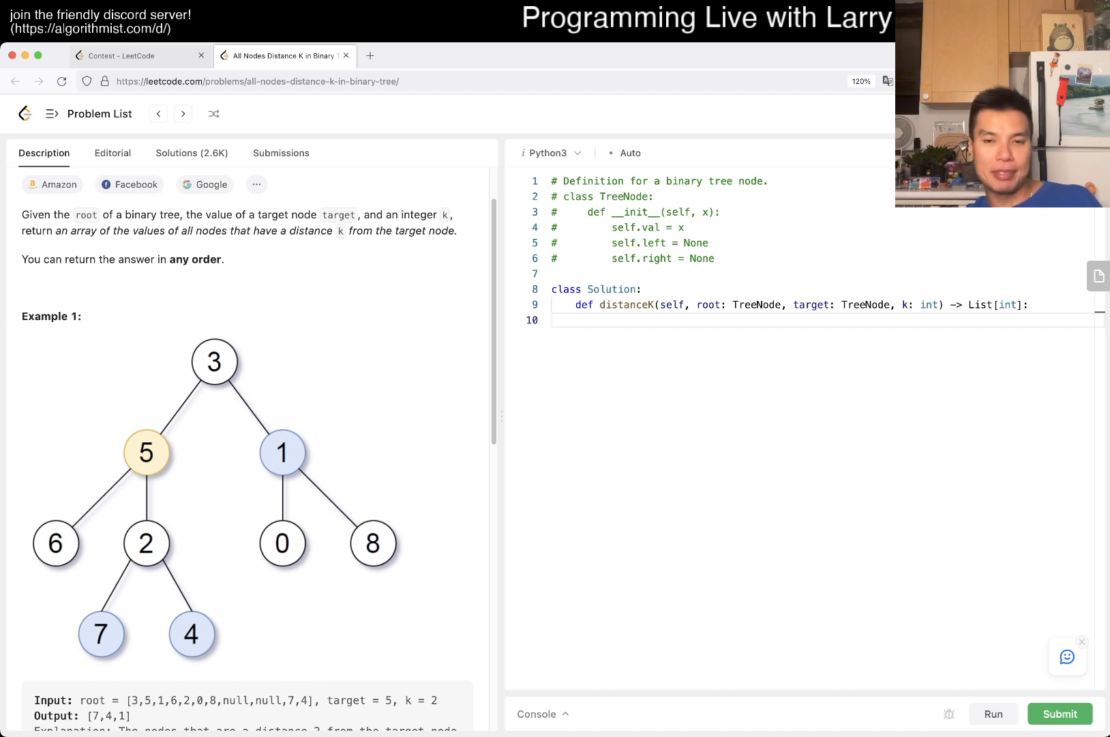
# Add a '# first, connect to all the parents' comment and a dfs(node, parent) helper.
pyautogui.write('# first,')
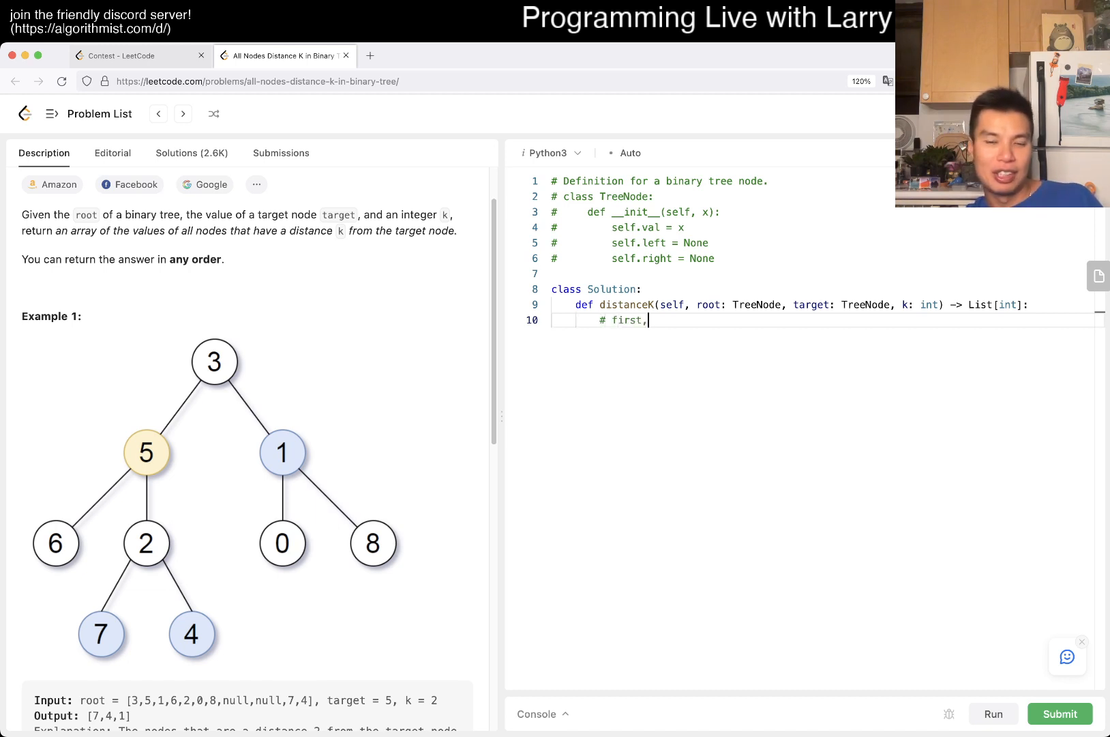
pyautogui.write('connect to a')
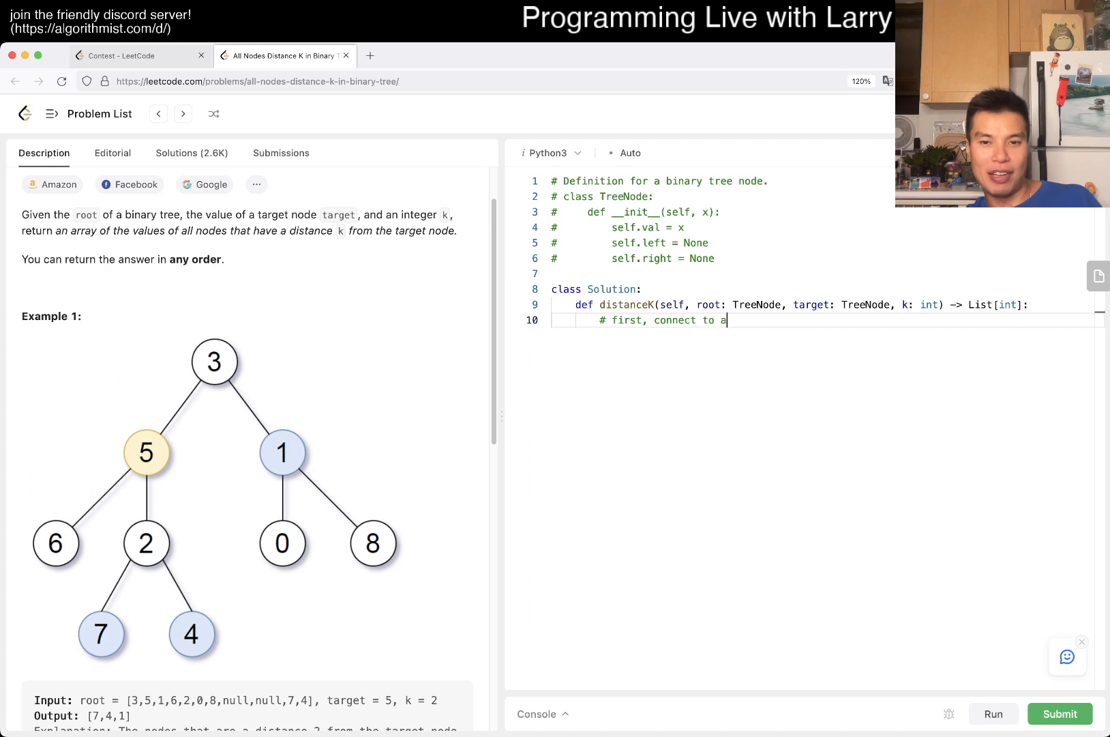
pyautogui.write('ll the par')
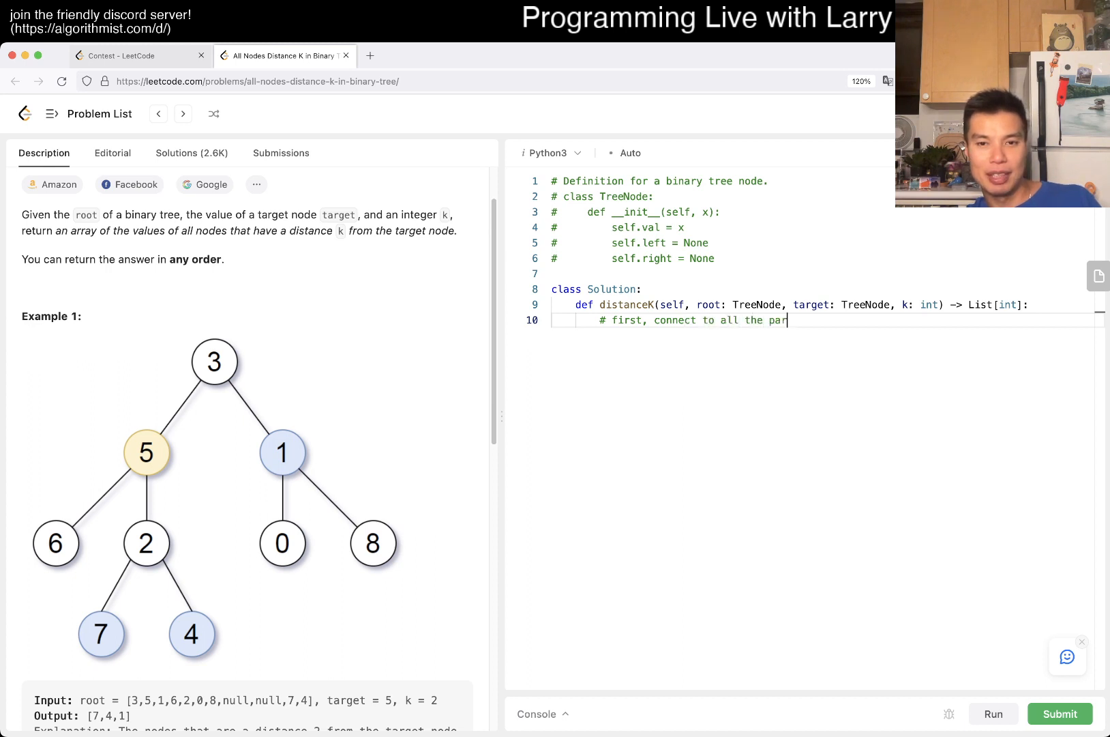
pyautogui.write('ents')
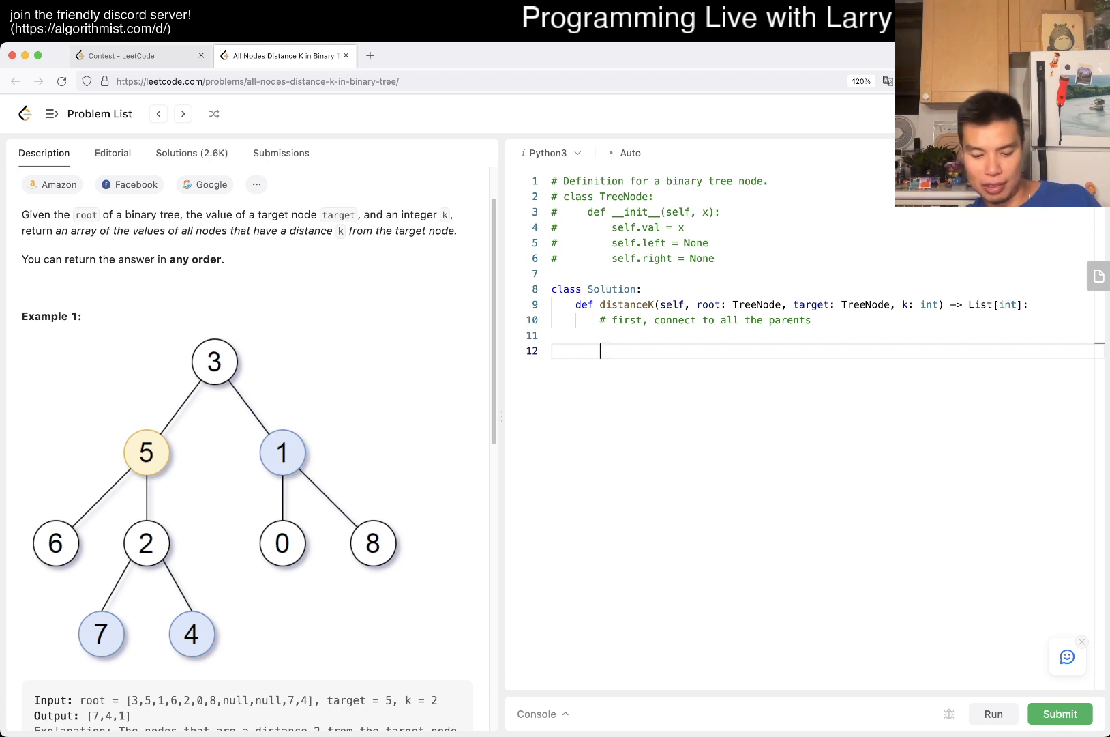
pyautogui.write('def')
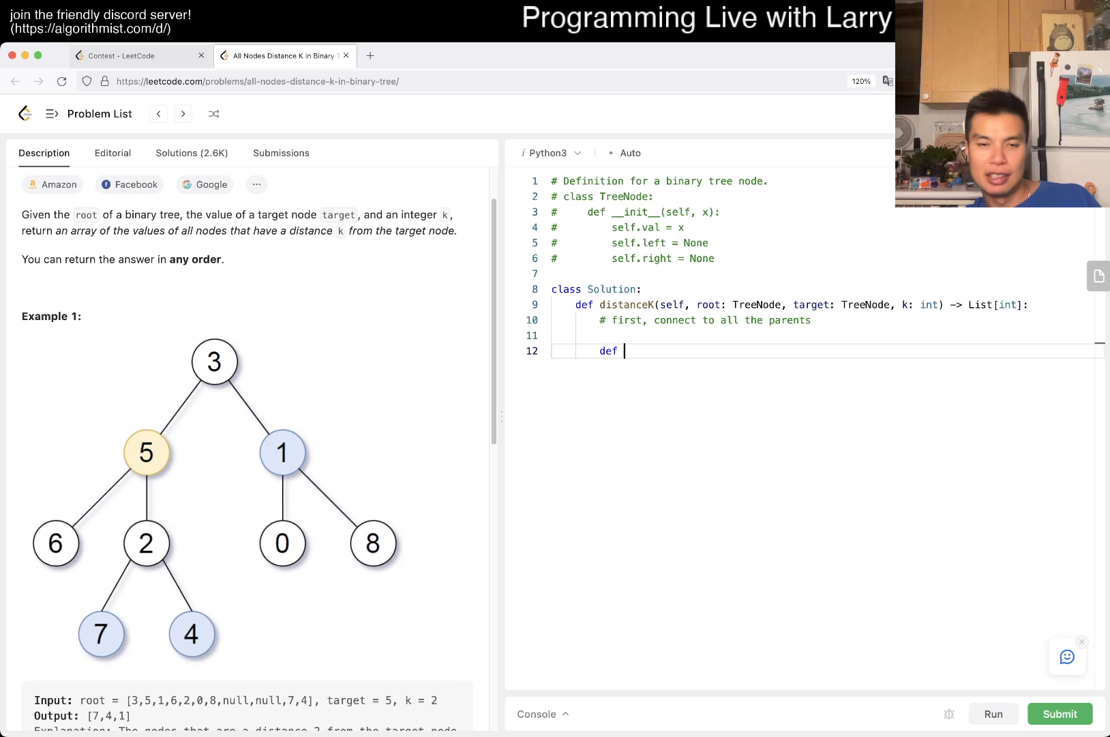
pyautogui.write('d')
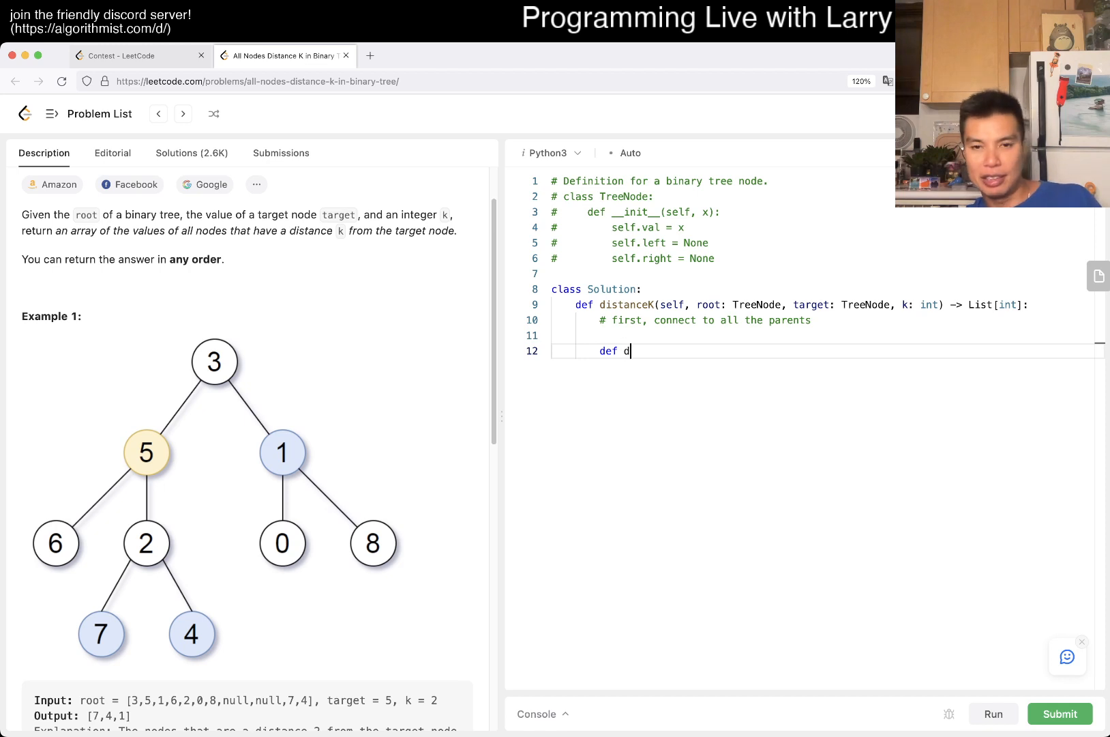
pyautogui.write('fs(node):')
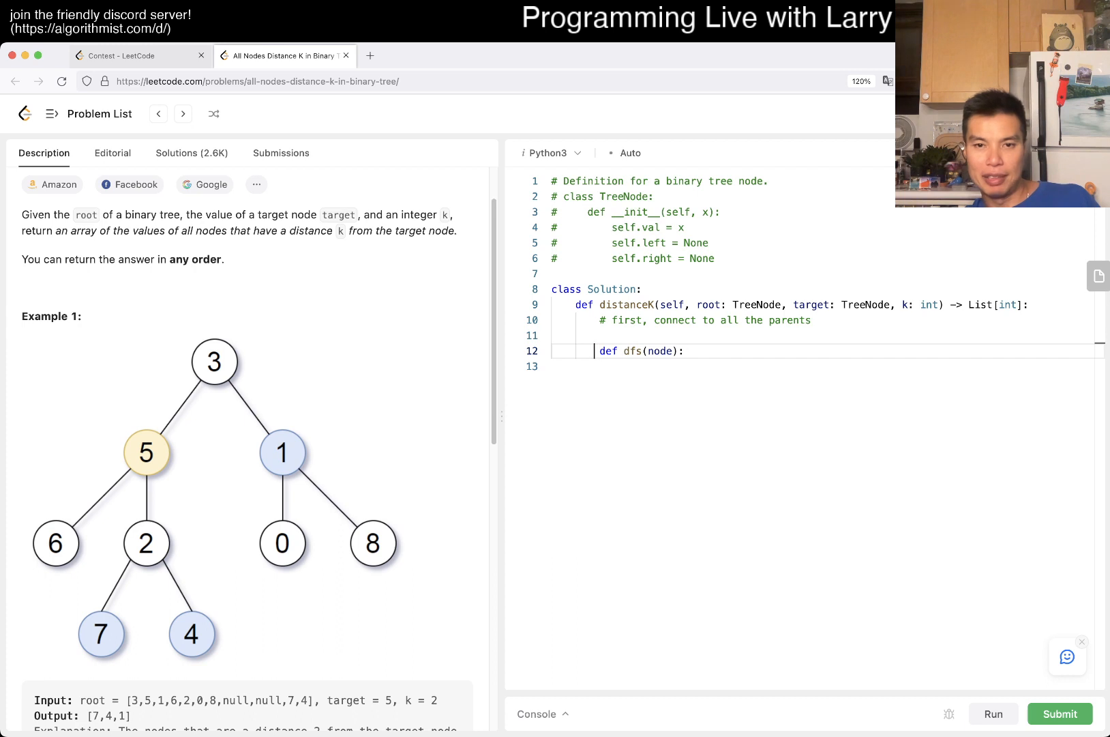
pyautogui.write(', parent')
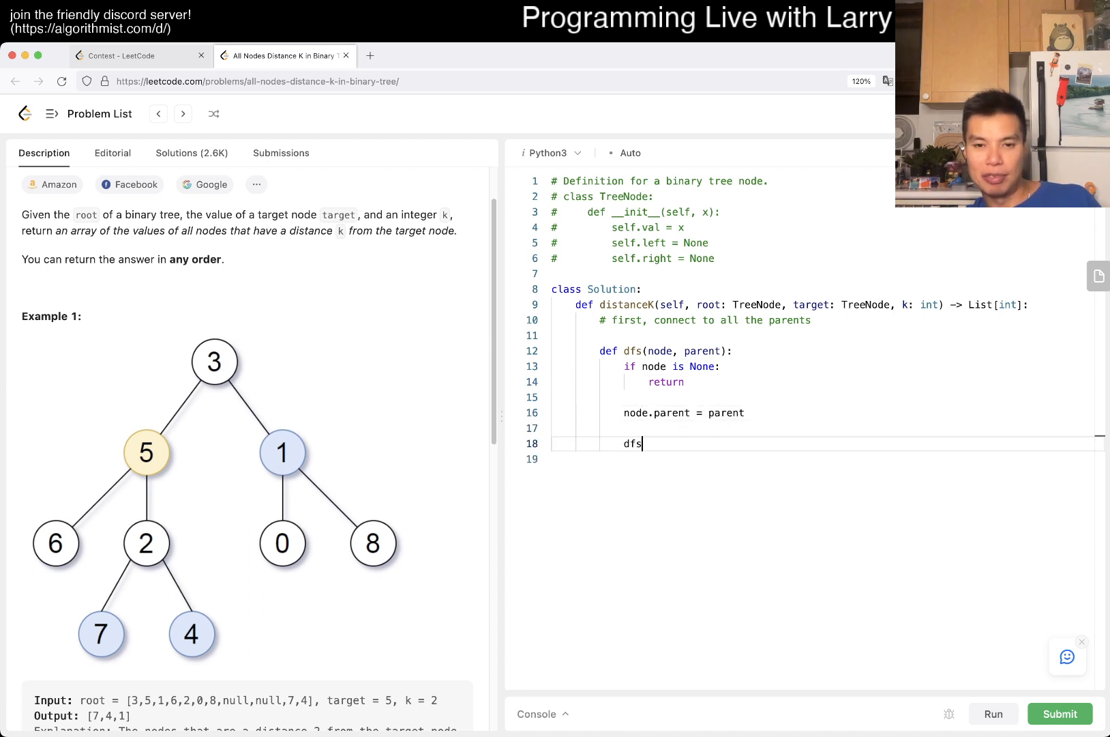
# Recurse dfs on node.left and node.right, then call dfs(root, None).
pyautogui.write('(node.left,')
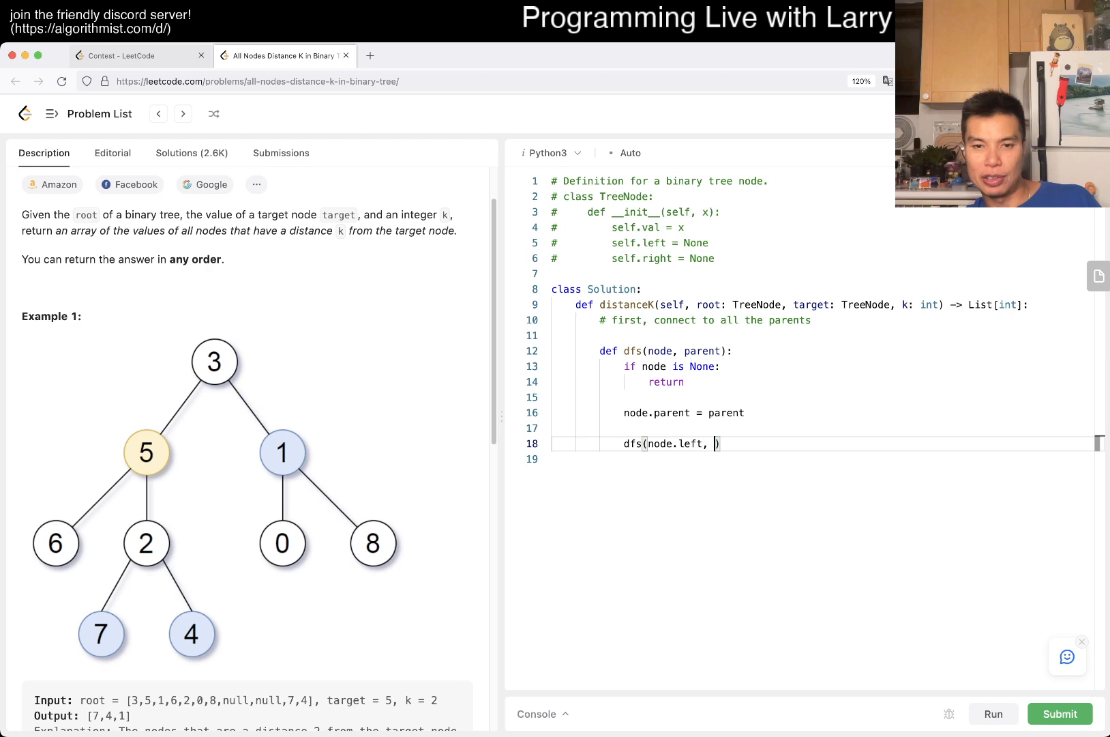
pyautogui.write('node)')
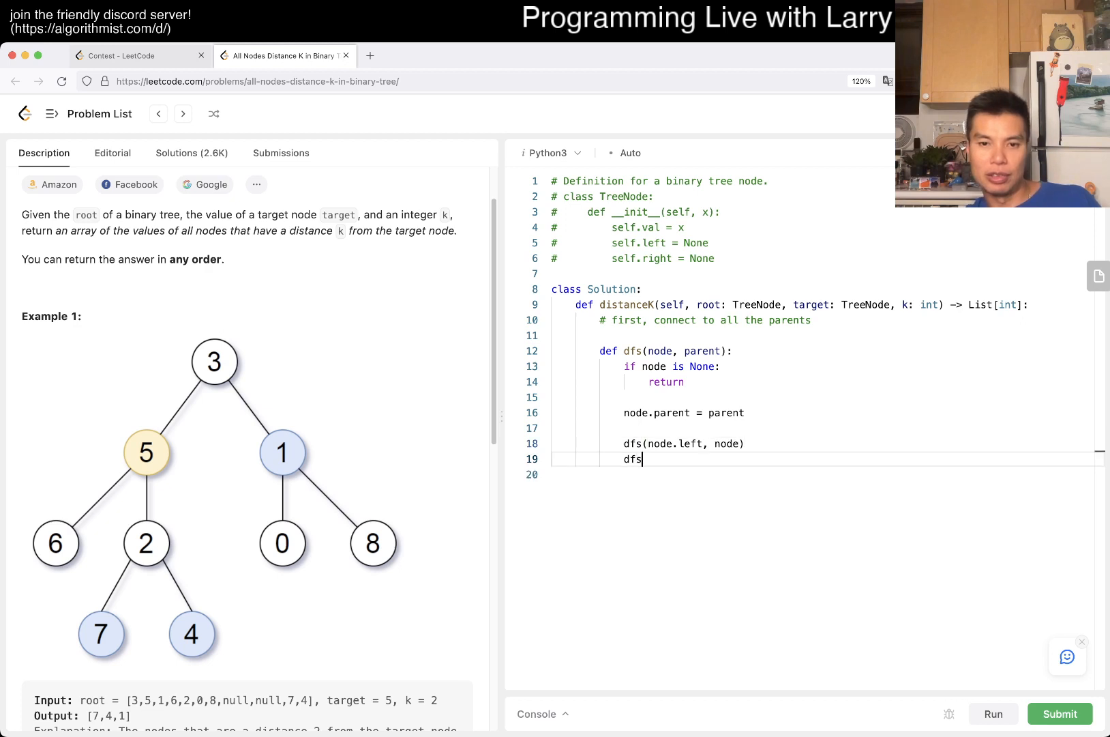
pyautogui.write('(node')
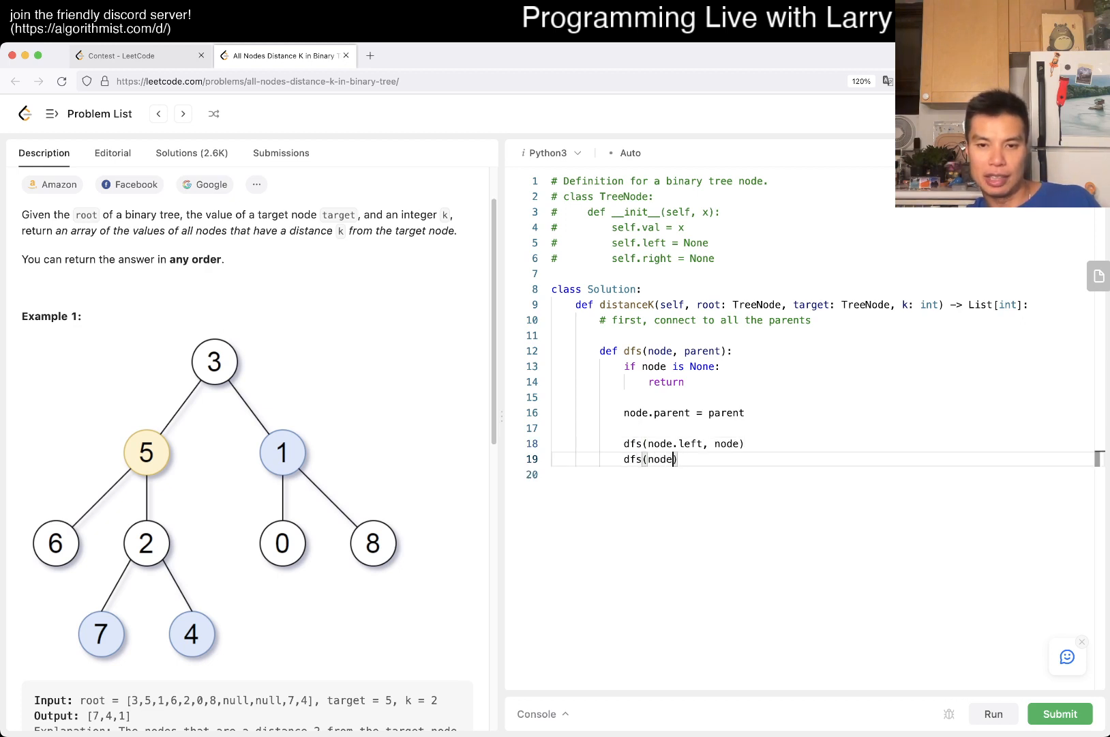
pyautogui.write('.right, node')
pyautogui.write('dfs(')
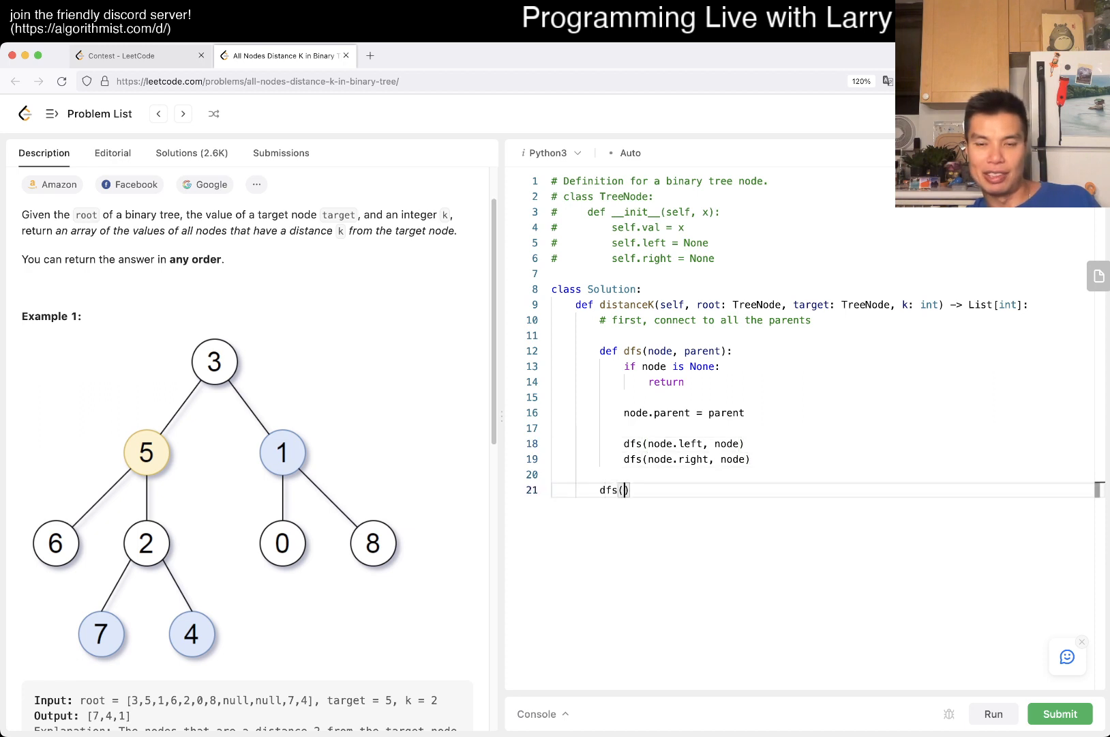
pyautogui.write('root, None')
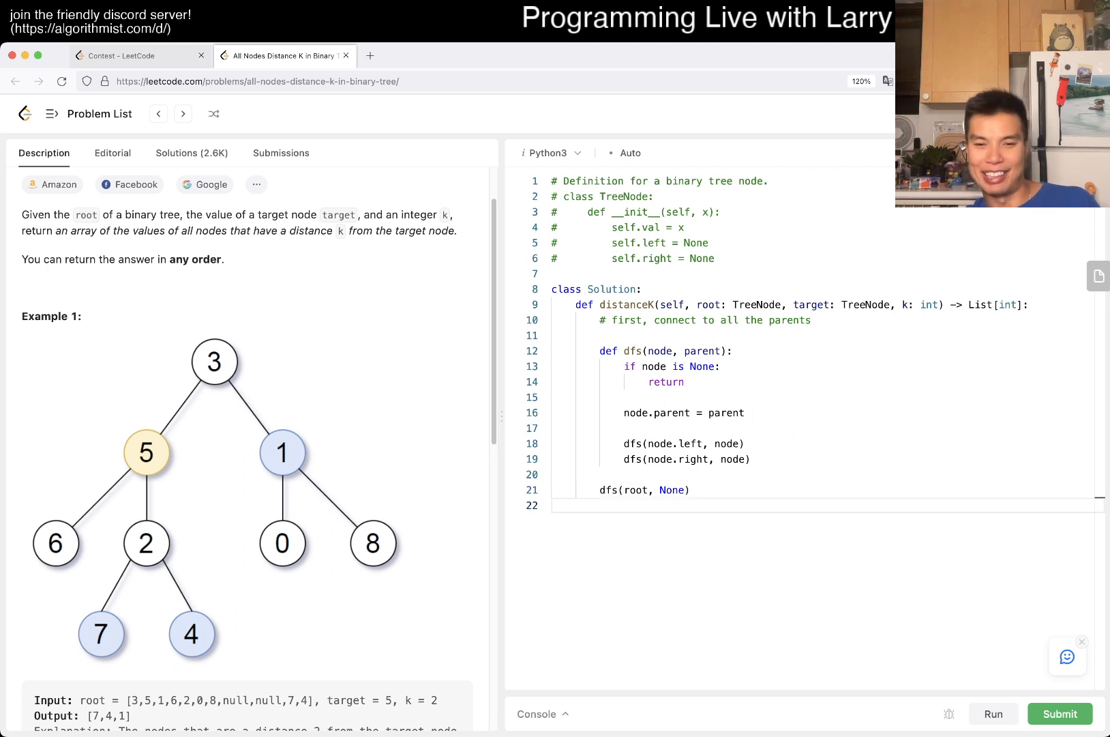
pyautogui.press('Enter')
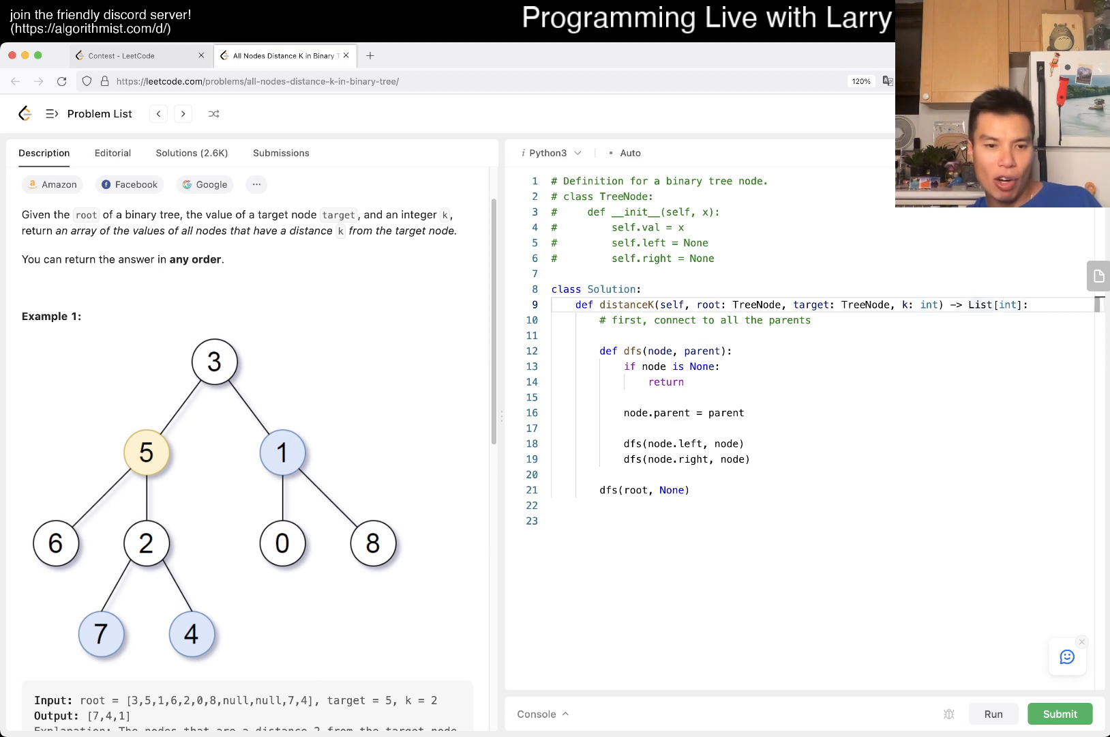
pyautogui.scroll(-3)
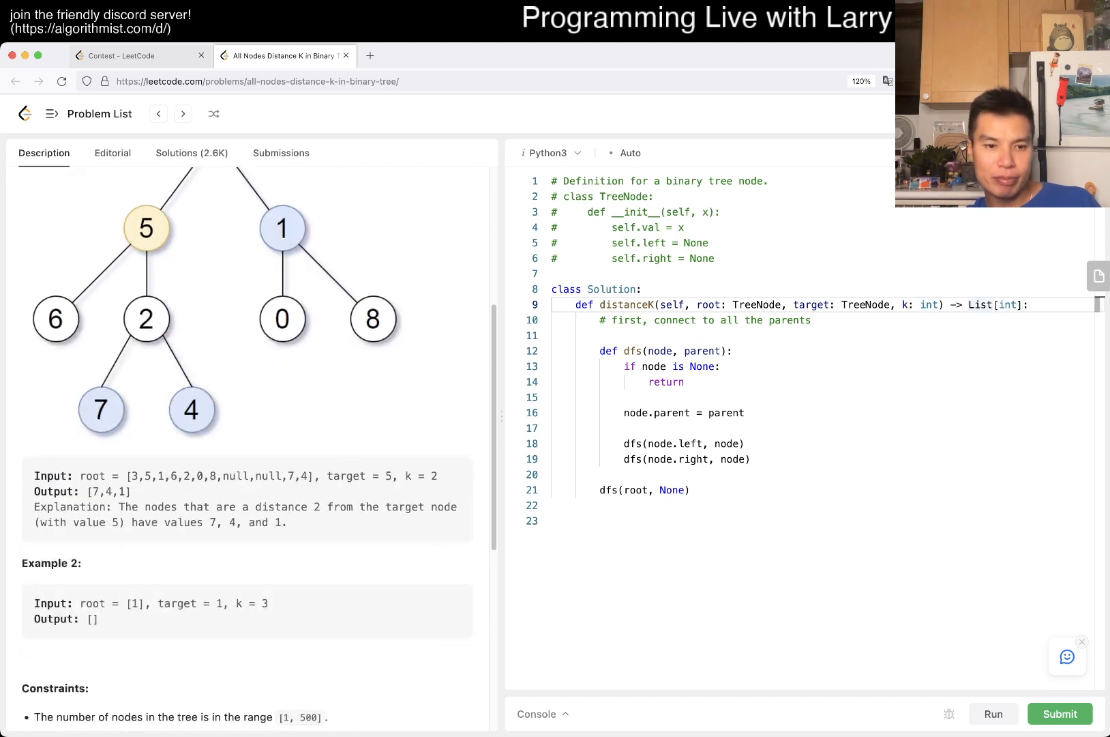
pyautogui.scroll(-3)
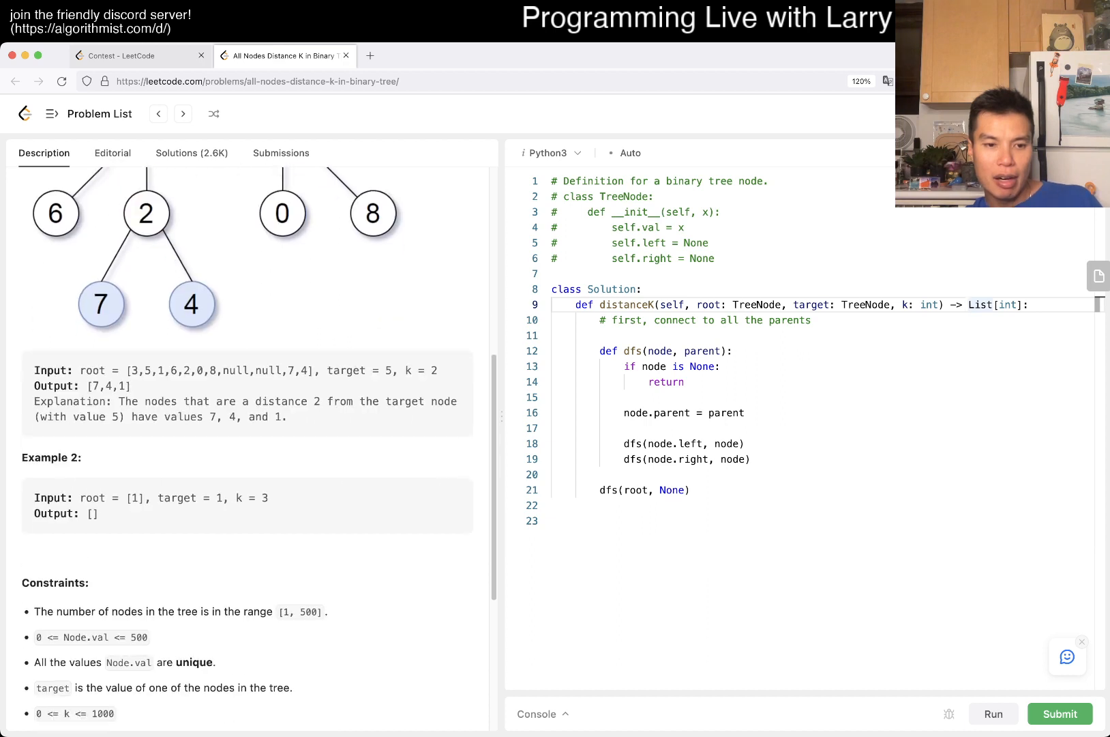
pyautogui.write('as')
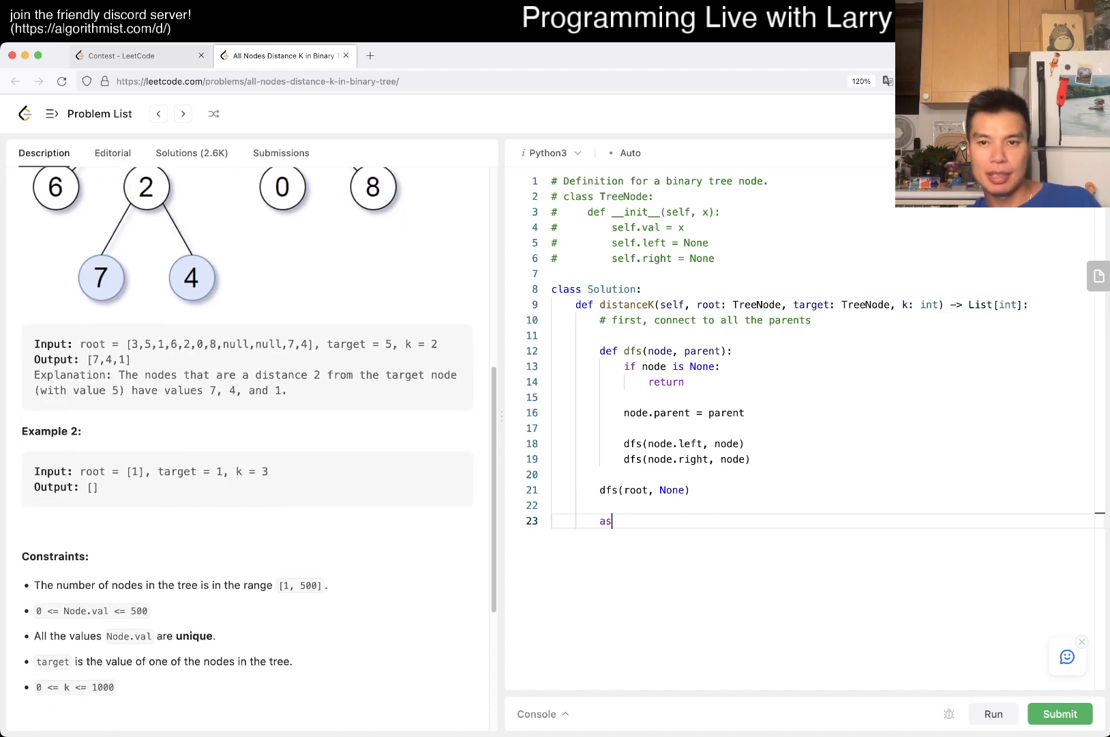
pyautogui.write('sert(target.ap')
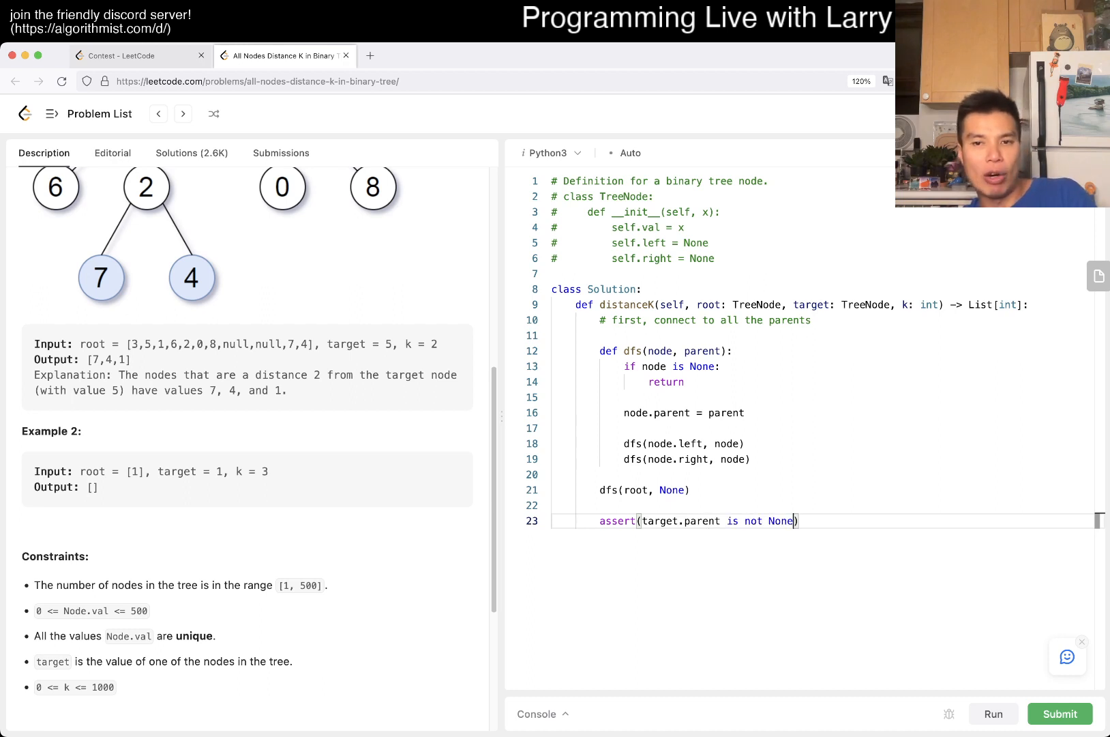
pyautogui.doubleClick(810, 305)
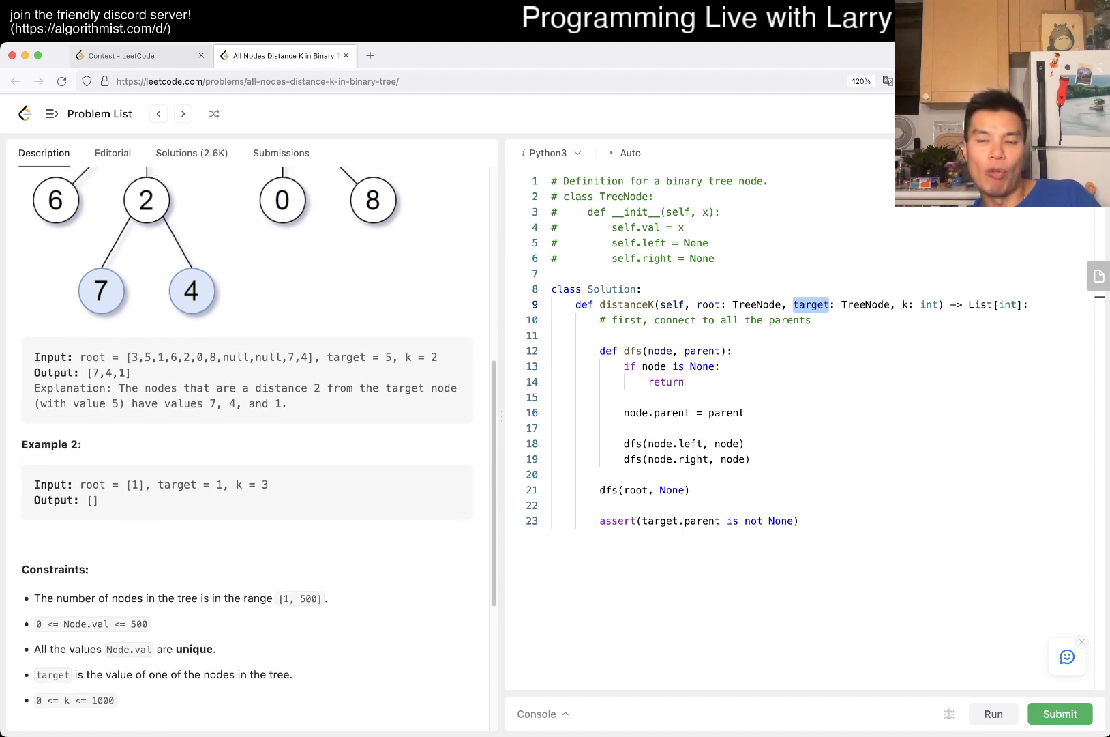
pyautogui.doubleClick(865, 305)
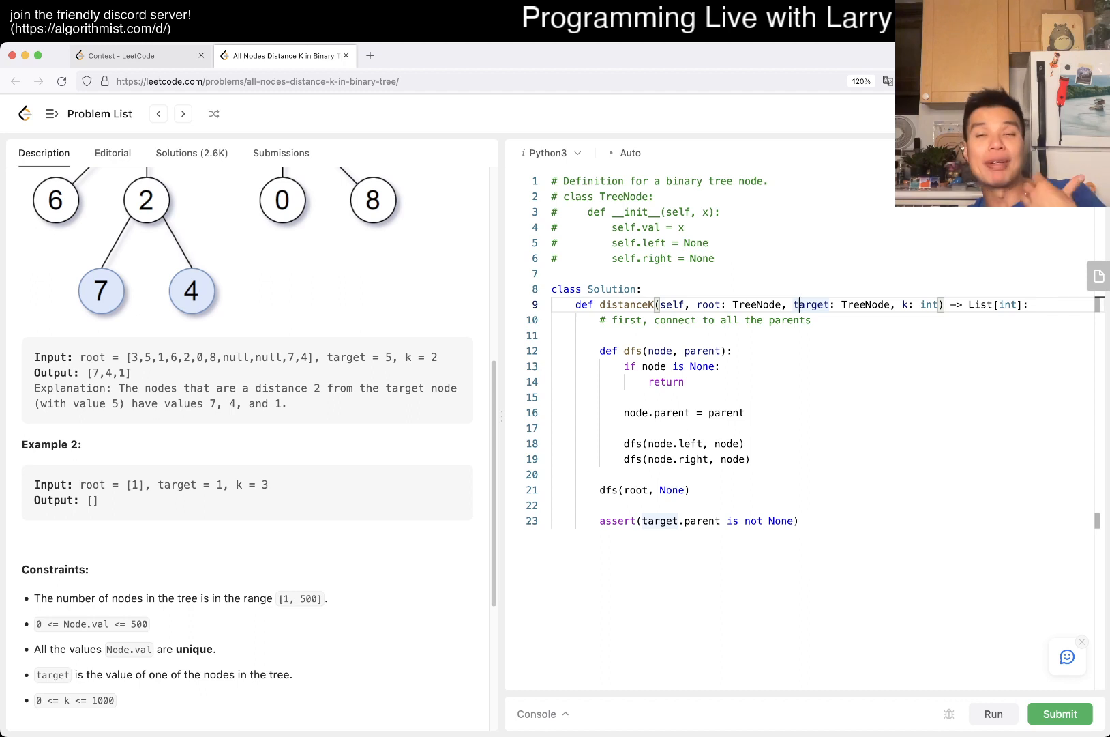
pyautogui.doubleClick(865, 305)
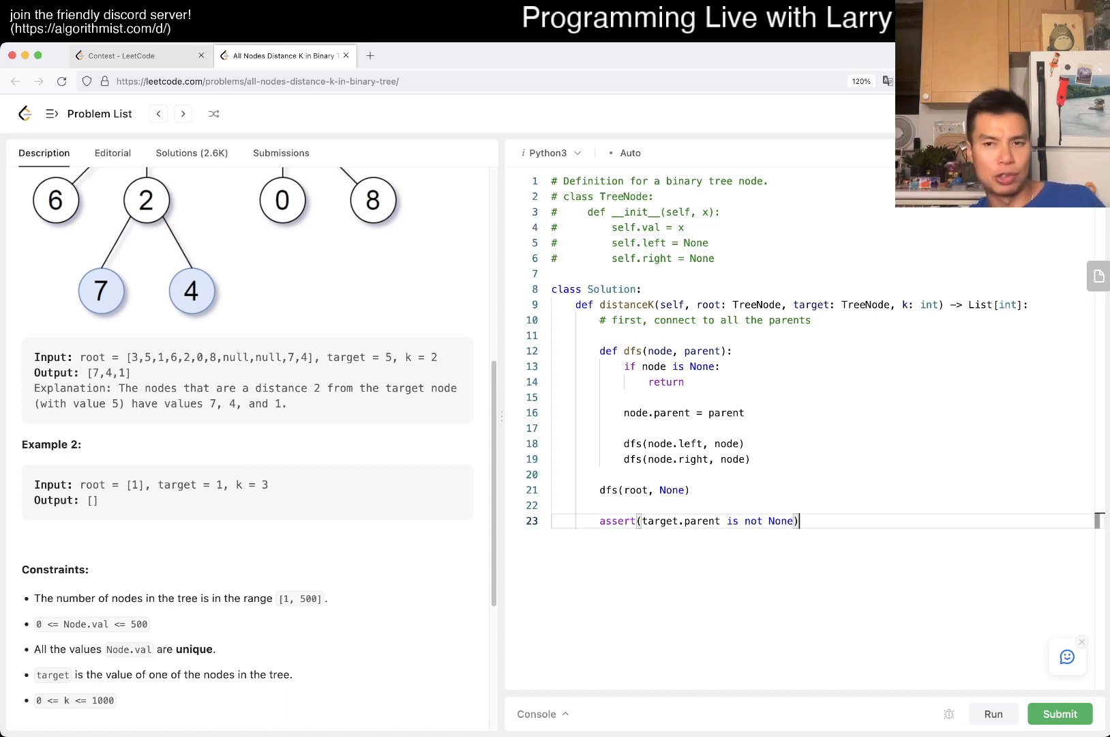
pyautogui.write('return []')
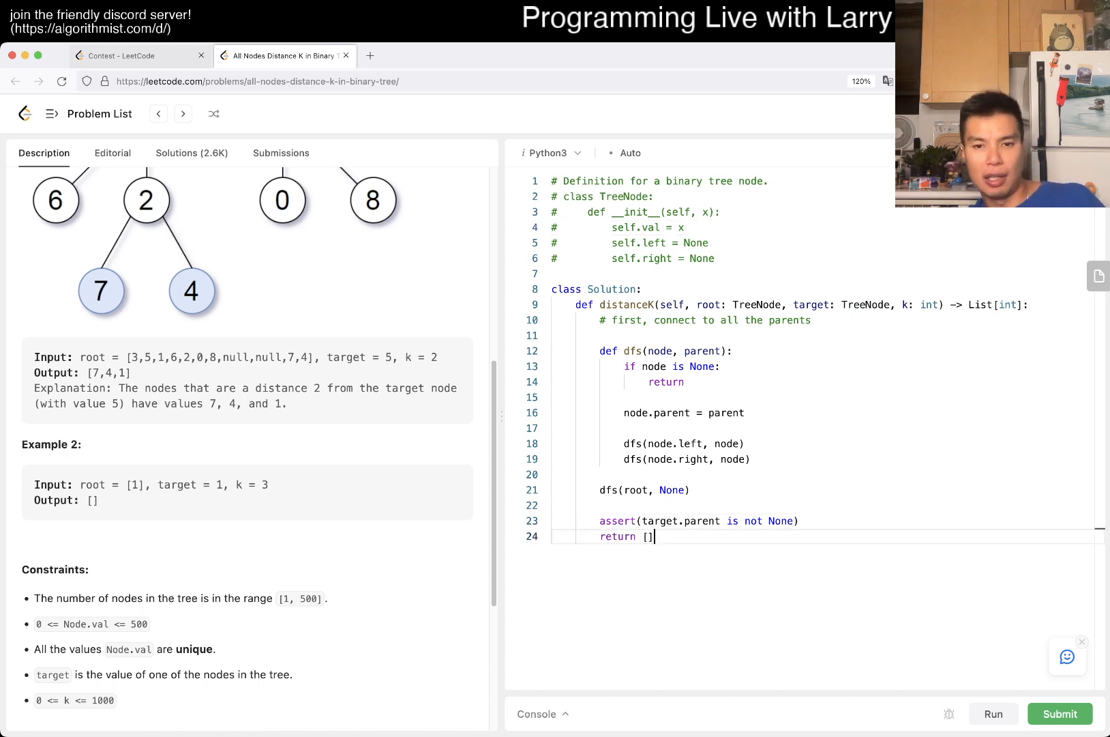
pyautogui.click(993, 713)
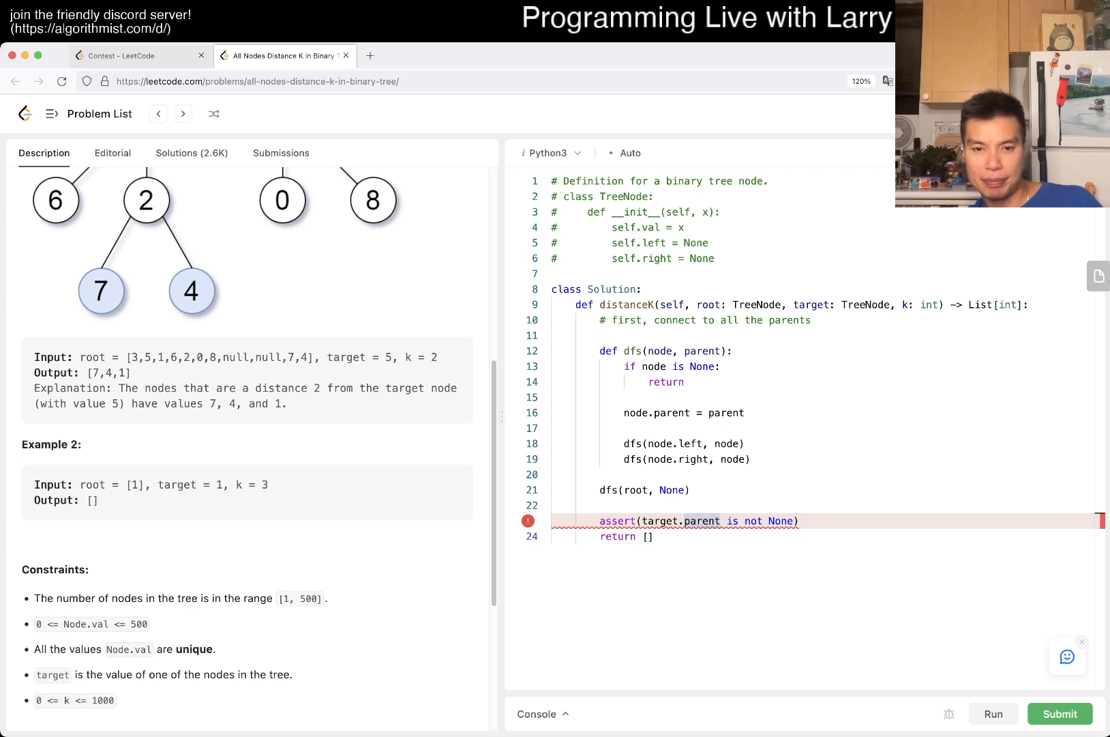
pyautogui.click(992, 713)
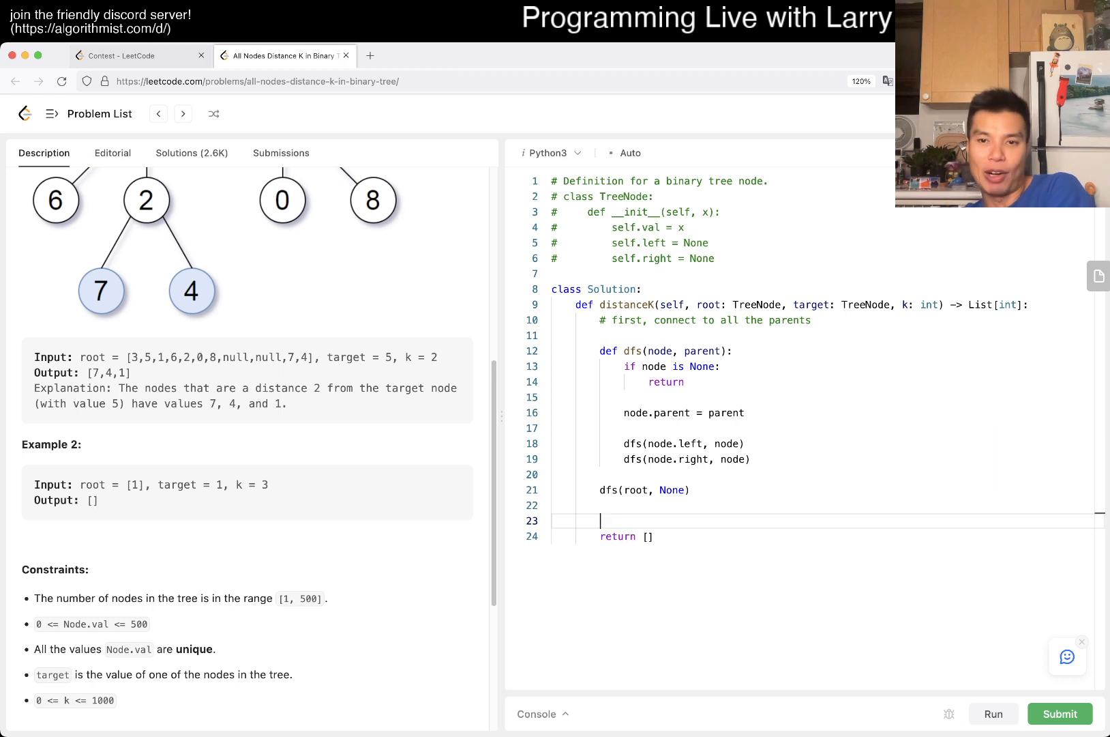
pyautogui.doubleClick(708, 304)
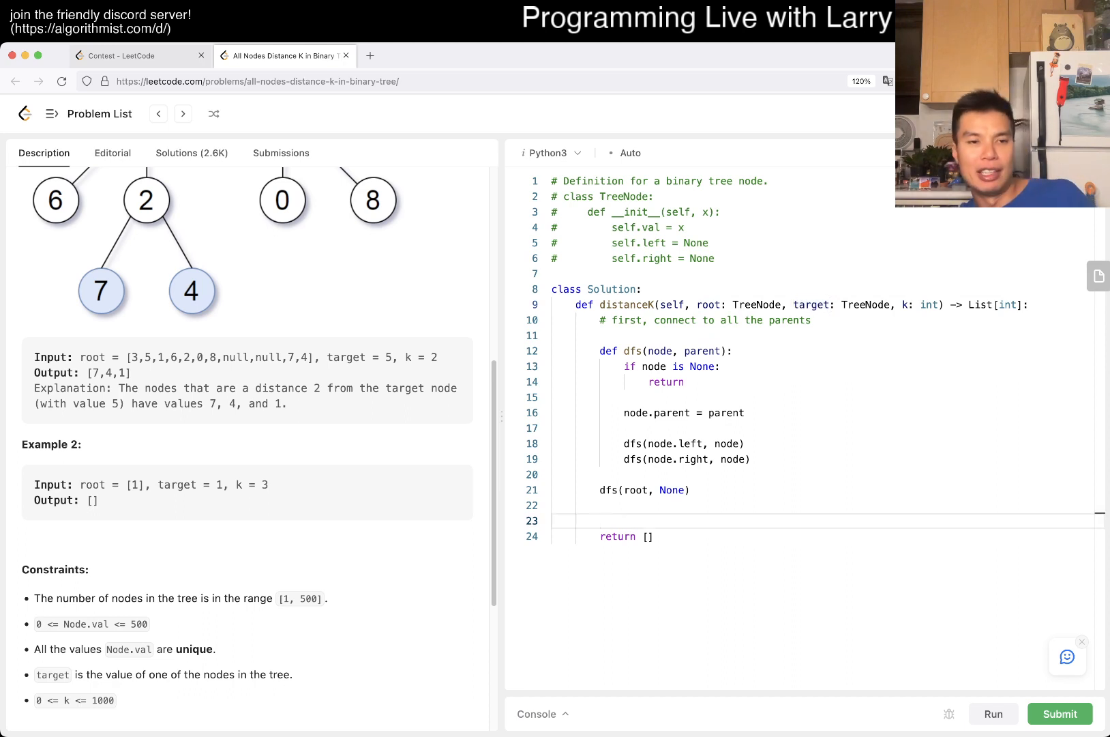
pyautogui.click(602, 520)
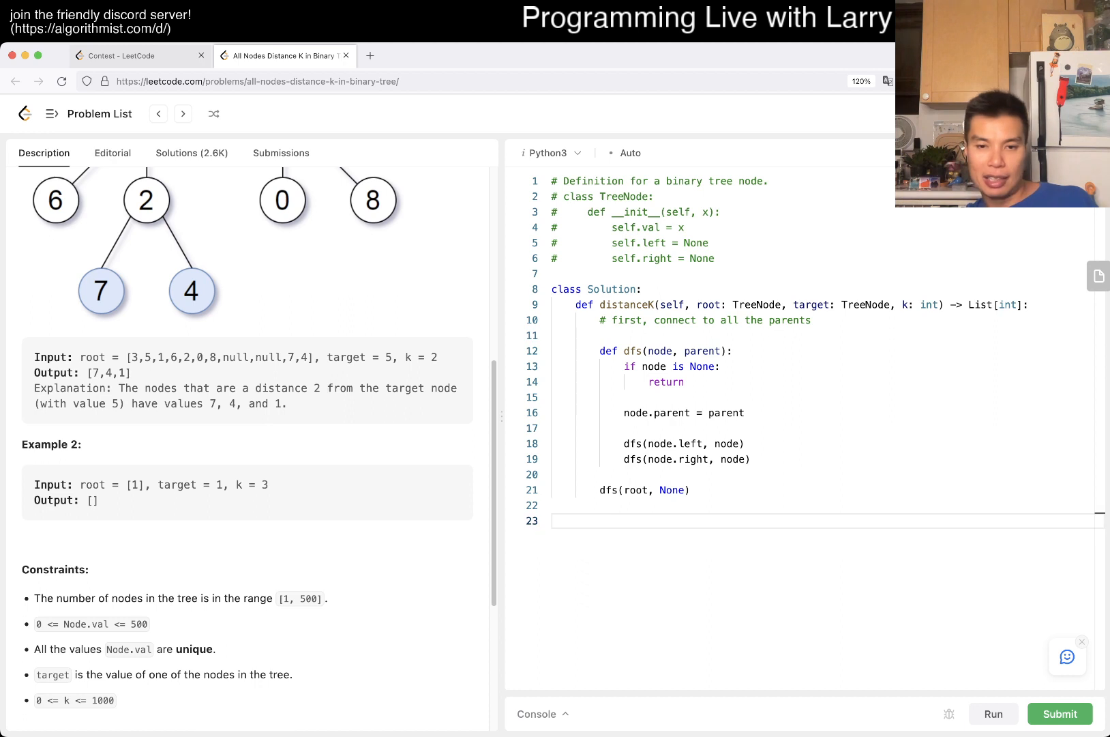
pyautogui.write('q = collections.deq')
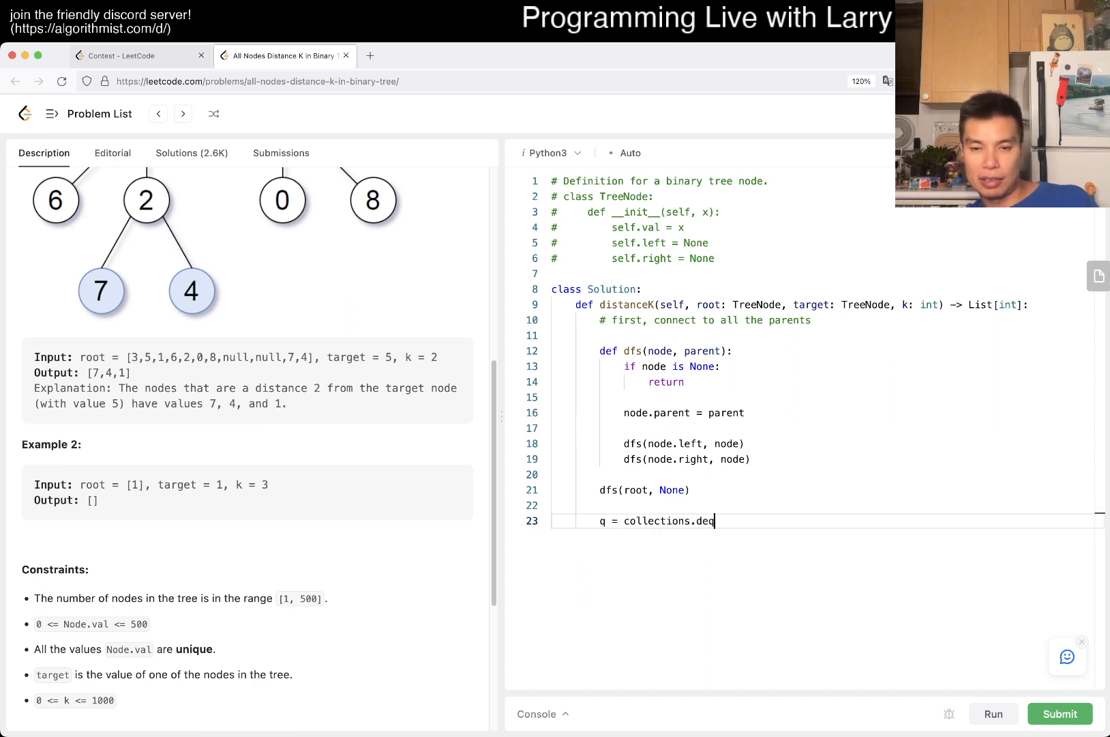
# Seed q = collections.deque() with (target, 0) and loop while q is non-empty, popping node, d.
pyautogui.write('ue()')
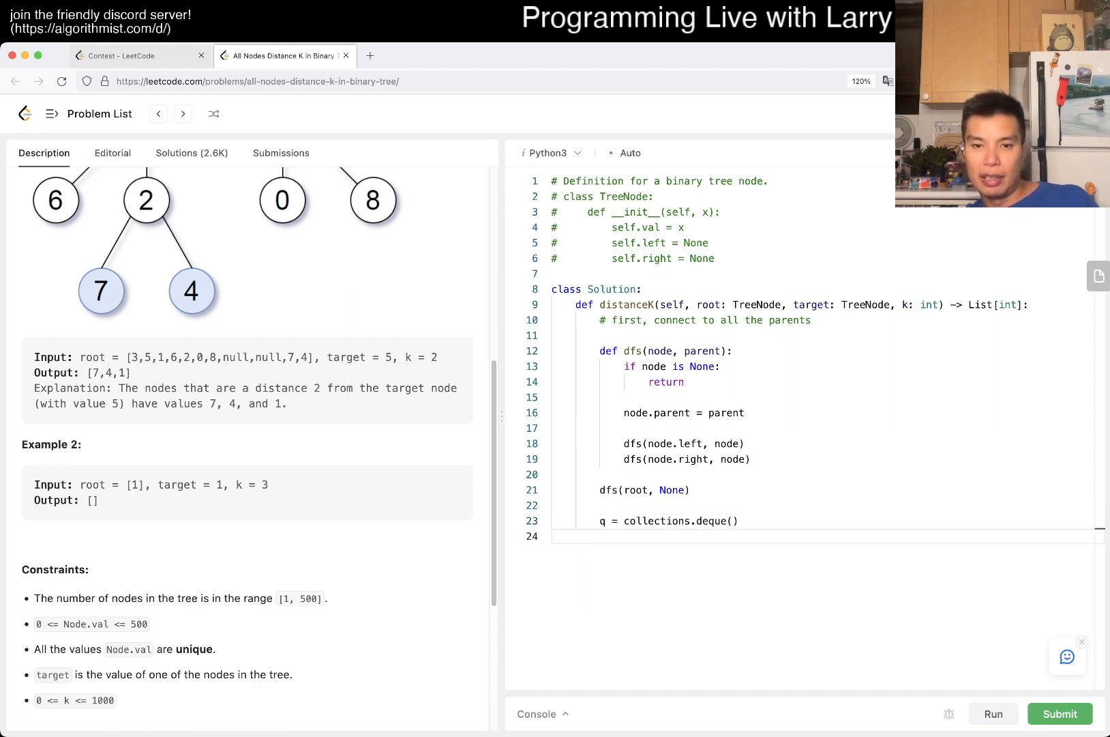
pyautogui.write('q.append()')
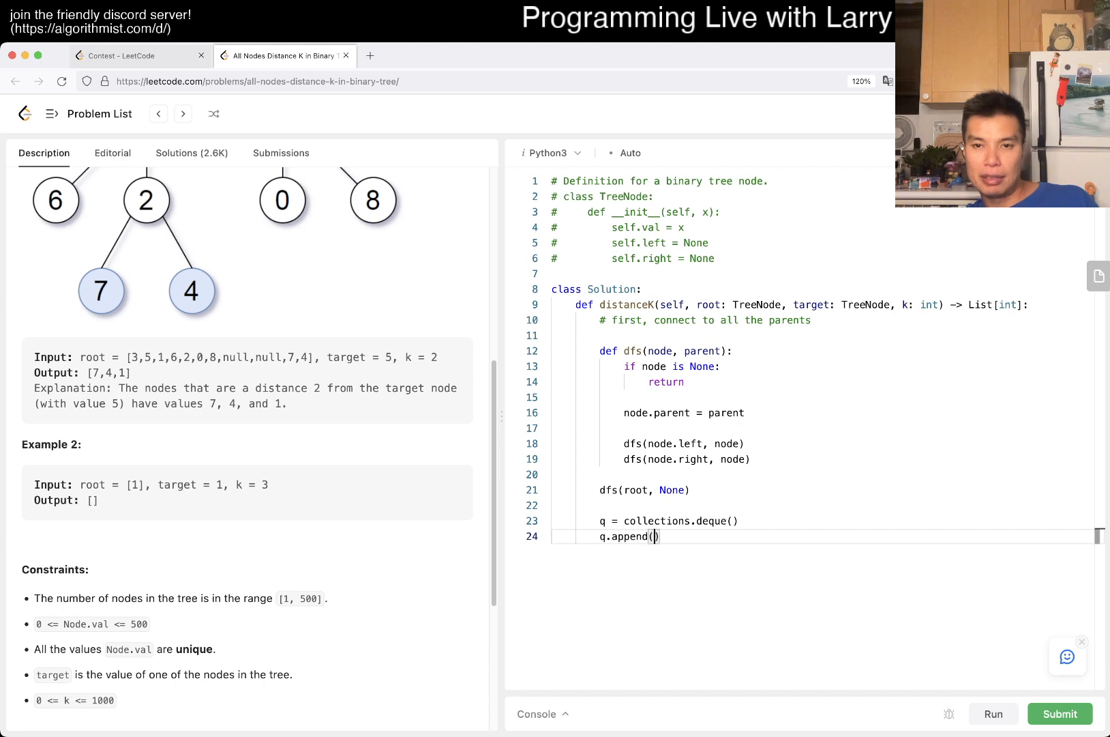
pyautogui.write('target, 0')
pyautogui.write('for')
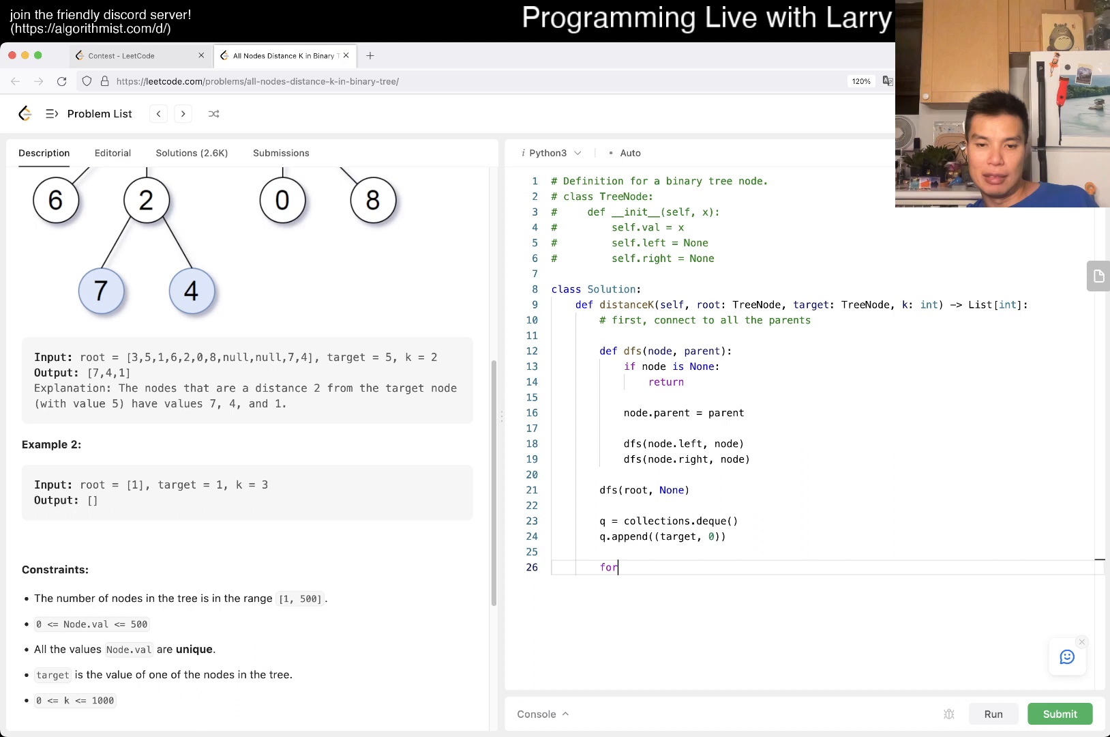
pyautogui.write('while len(q) > 0:')
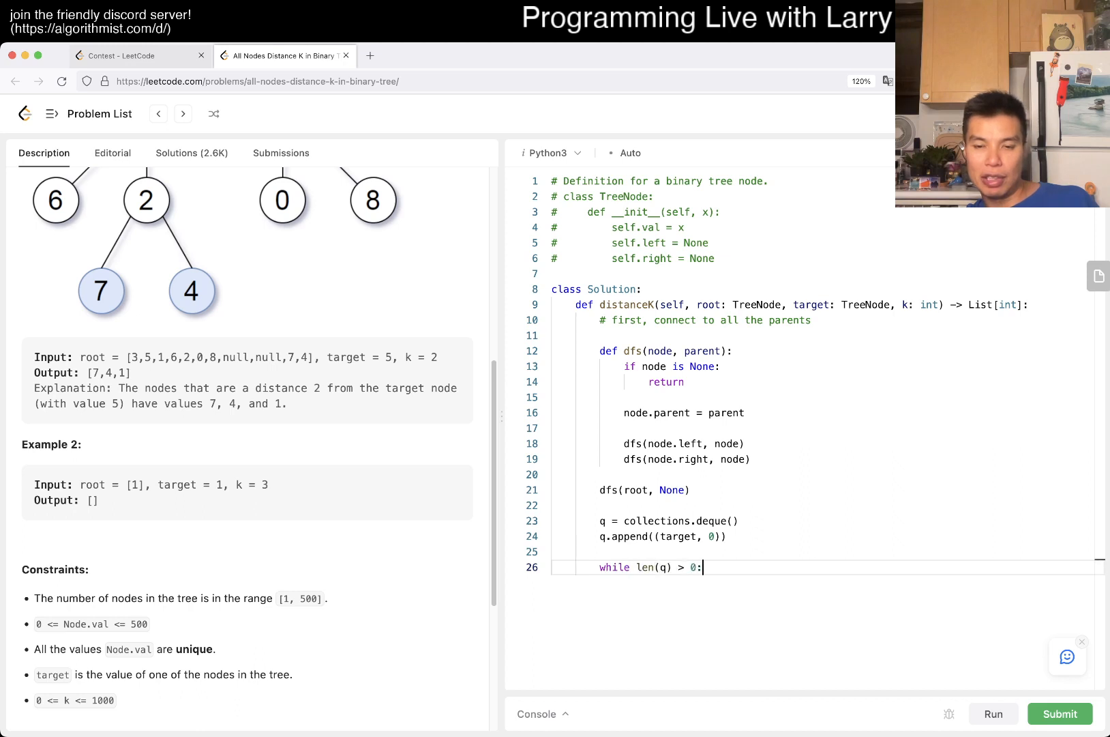
pyautogui.write('nod')
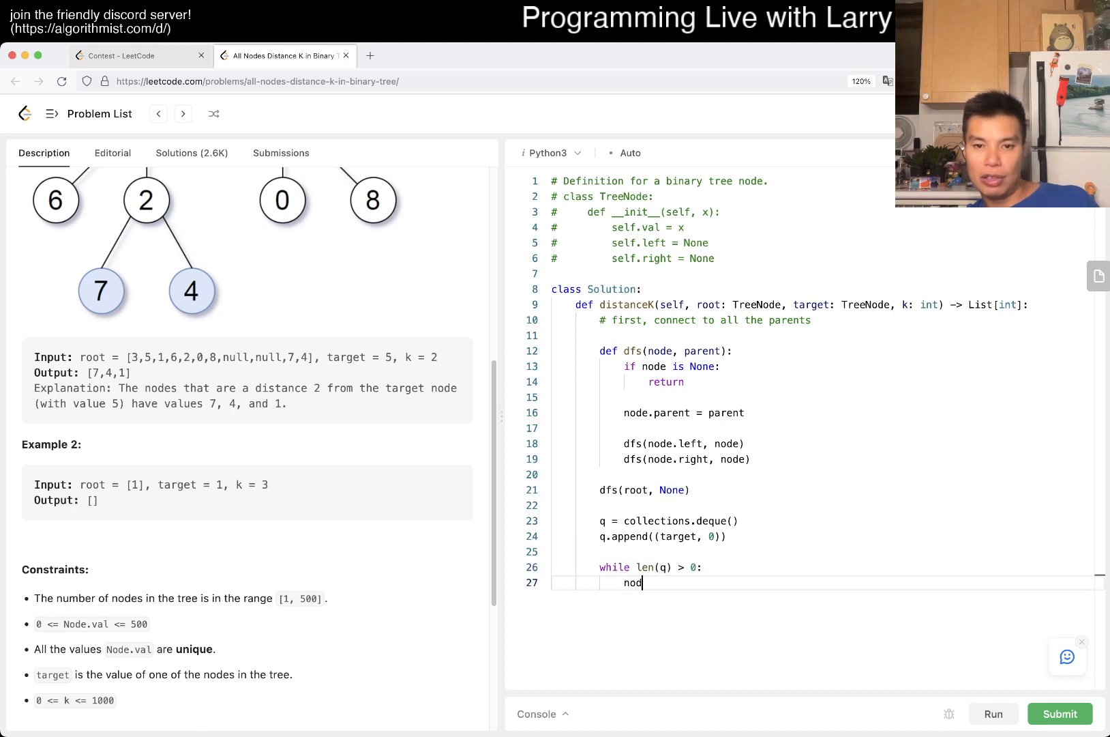
pyautogui.write('e, d =')
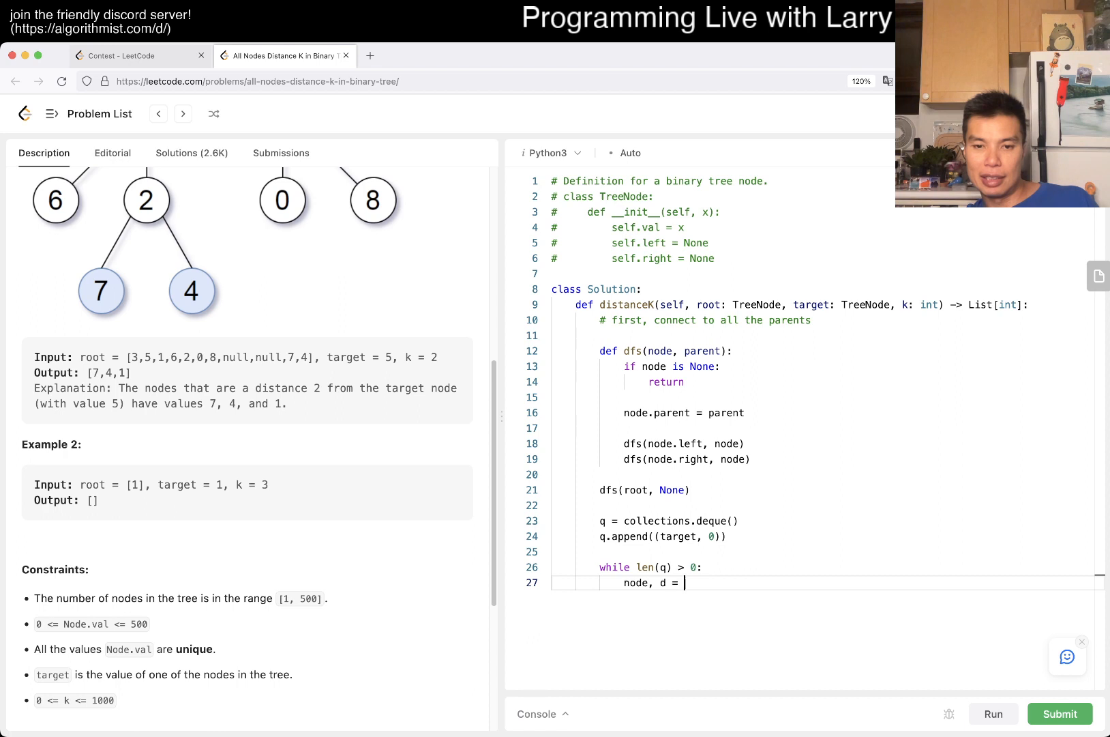
pyautogui.write('q.popleft(')
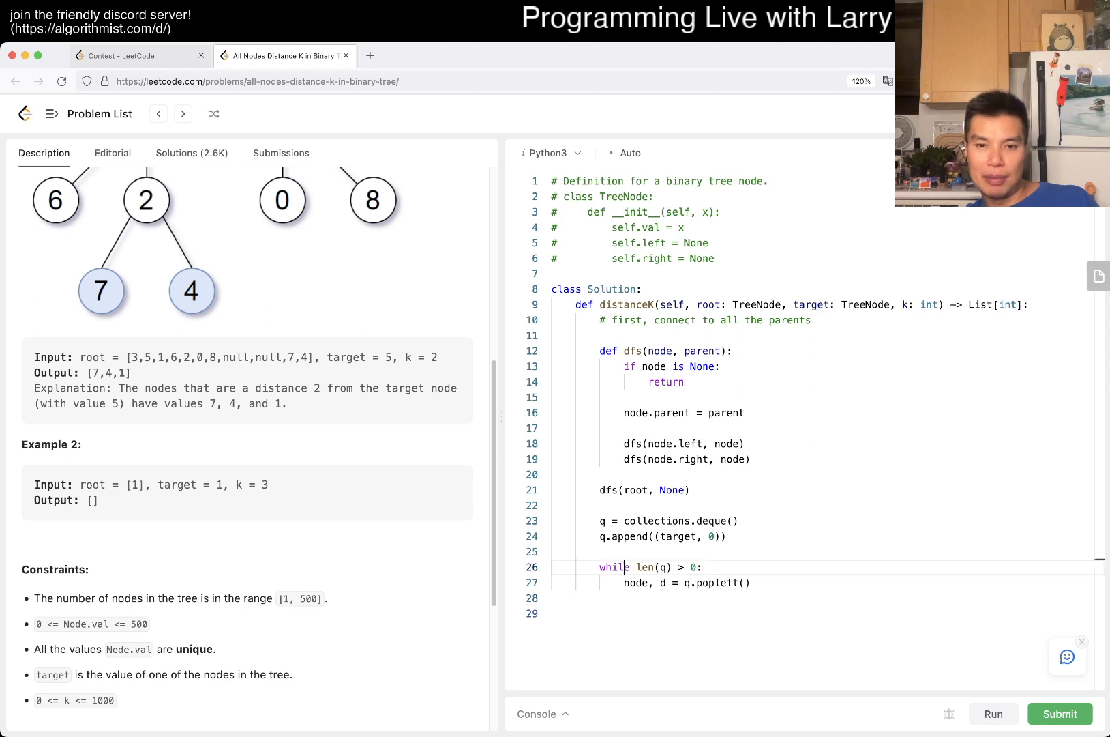
# Add ans = [], collect nodes where d == k, and loop over left, right and parent neighbours.
pyautogui.write('ans = []')
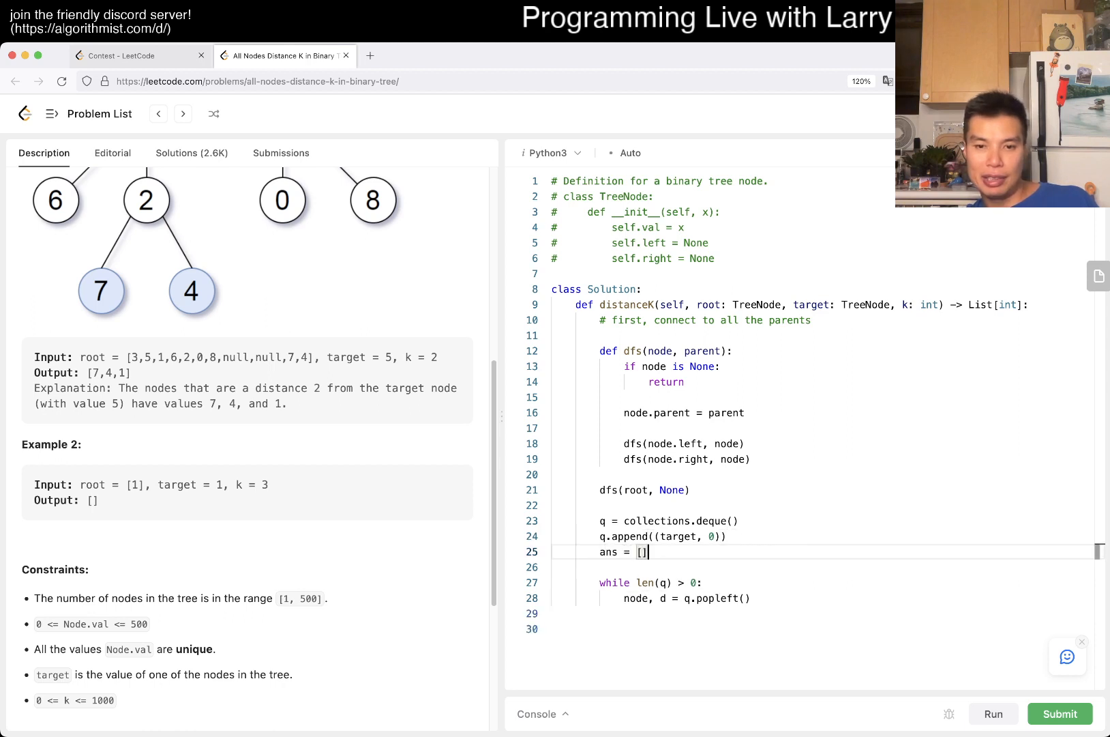
pyautogui.write('if d')
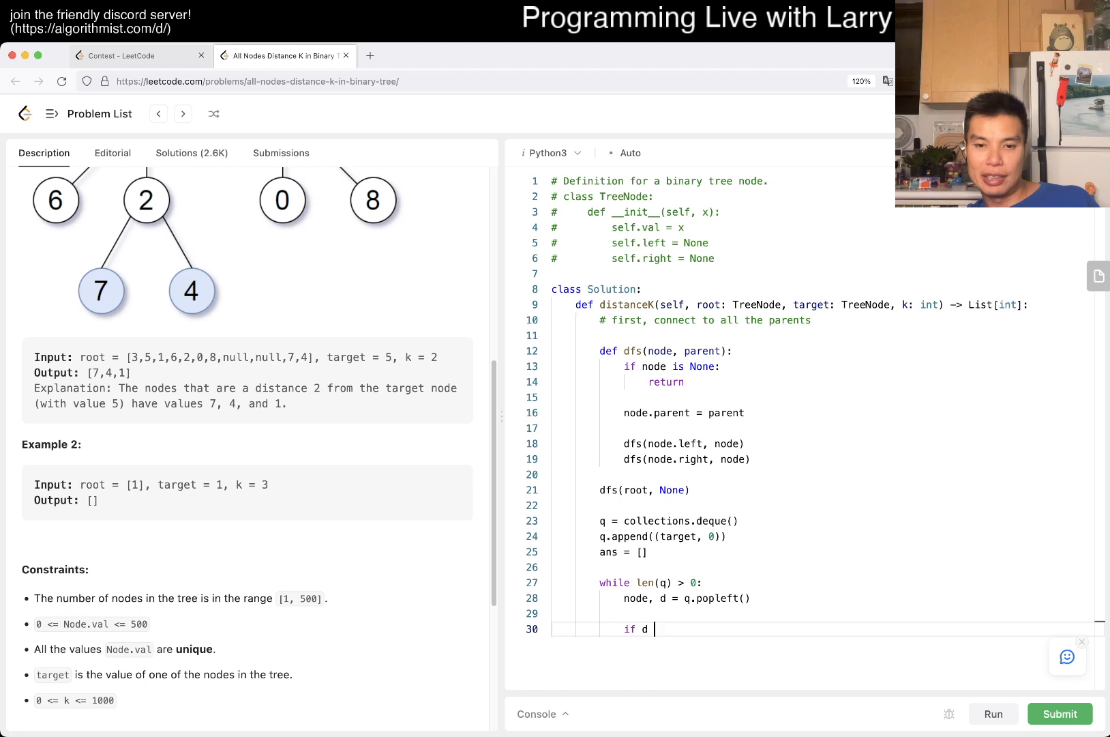
pyautogui.write('== k:')
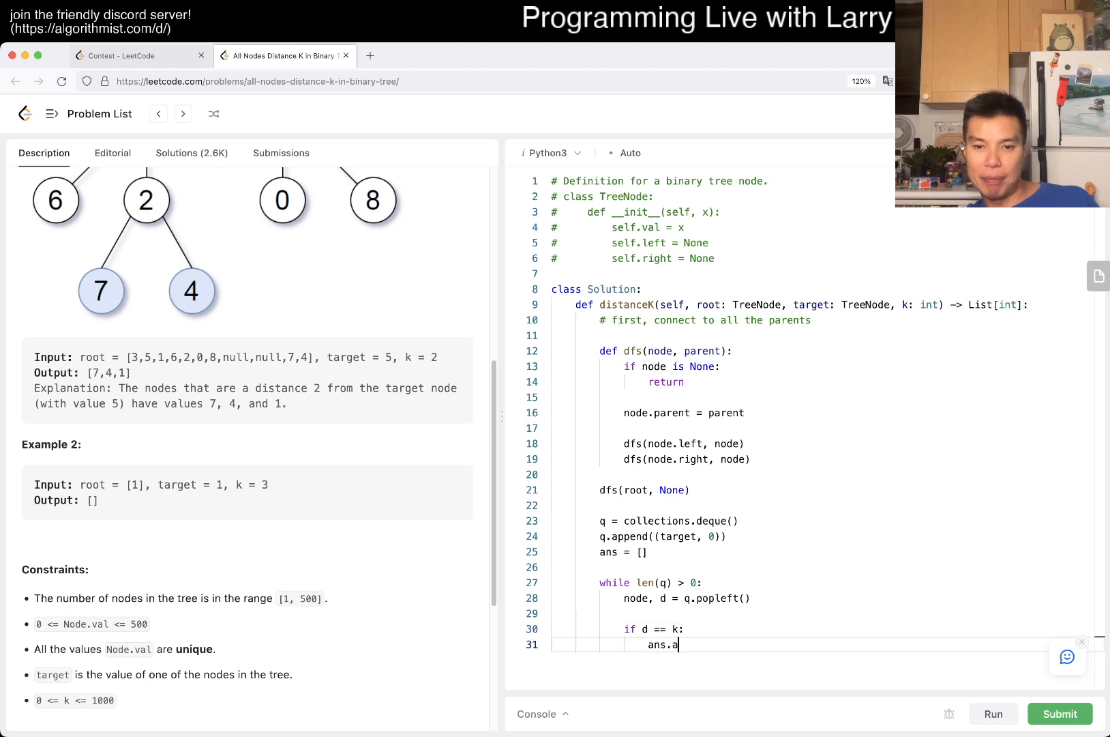
pyautogui.write('ppend(node)')
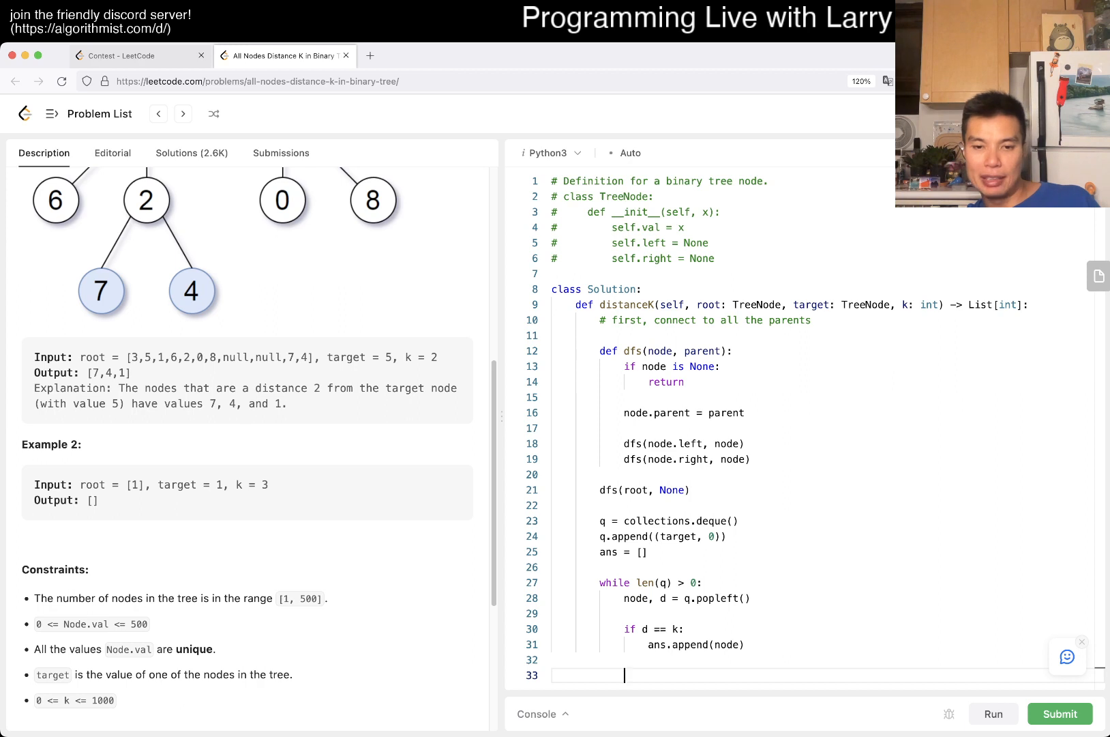
pyautogui.write('for next_node in [node.left')
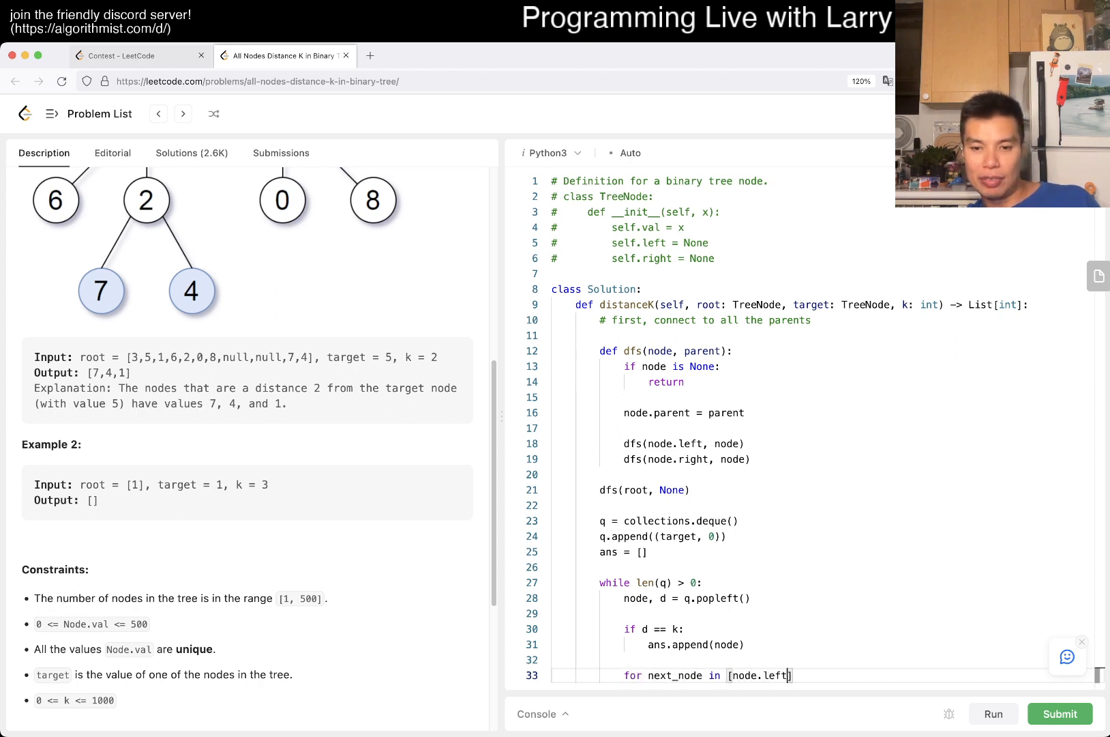
pyautogui.write(', node.right, node.parent')
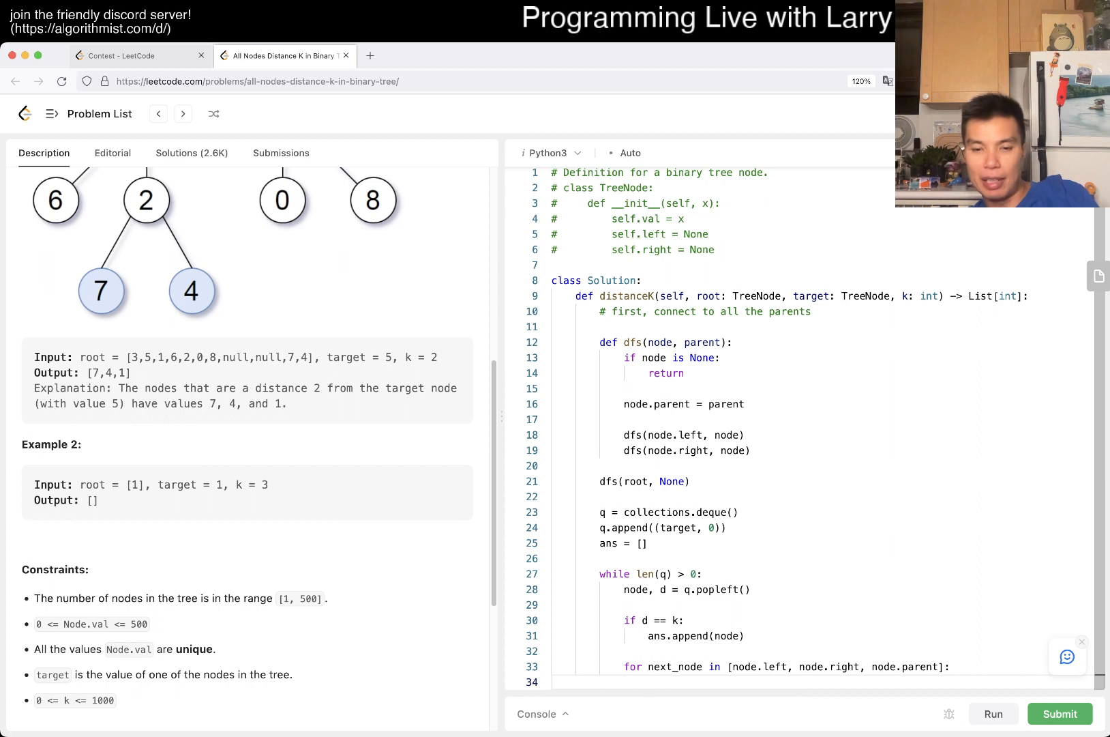
# Set node.done = False in dfs, mark and enqueue unvisited neighbours at d + 1, and return ans.
pyautogui.write('if')
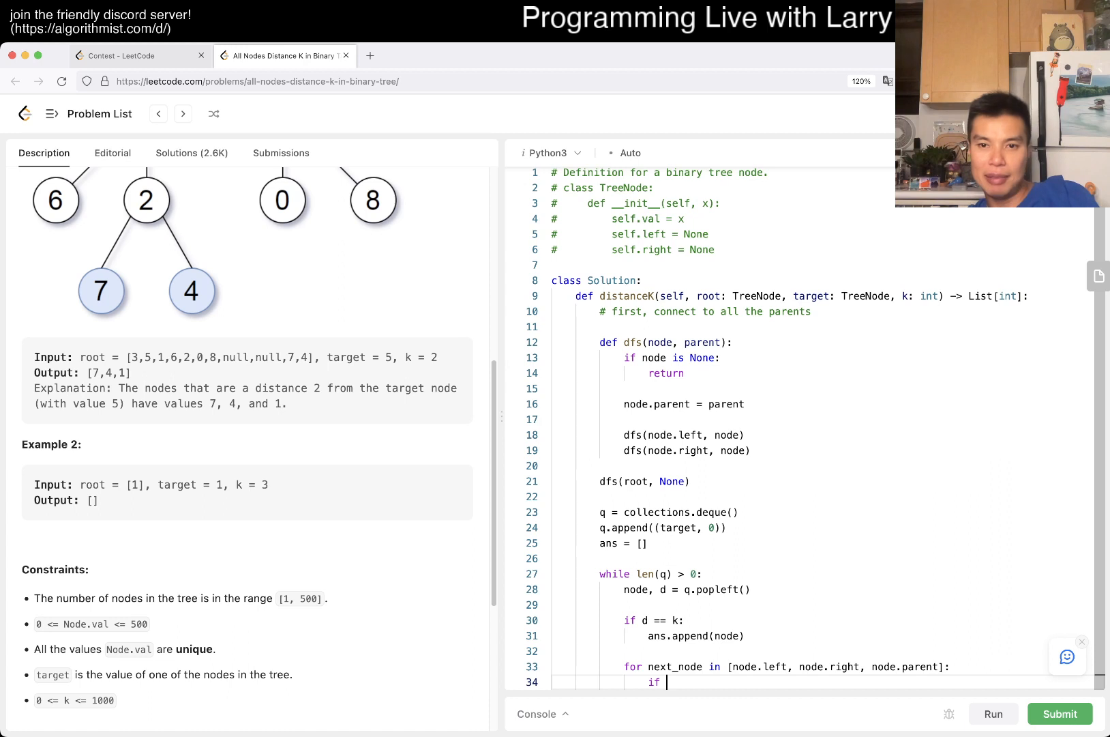
pyautogui.write('node.')
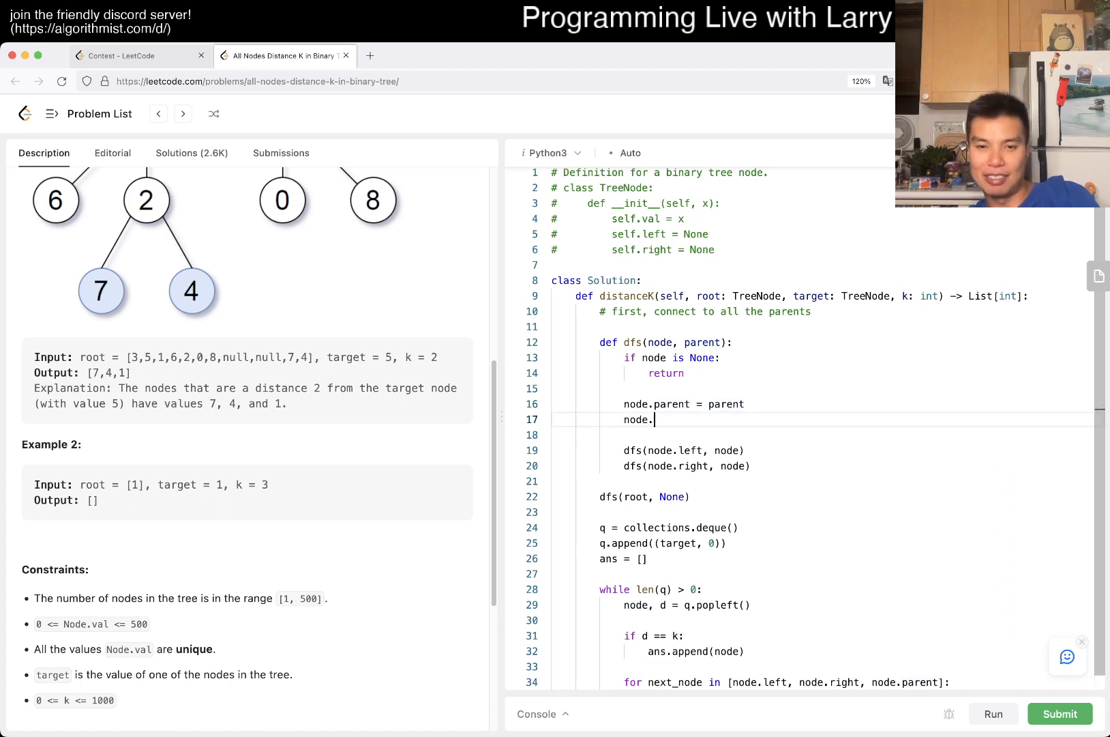
pyautogui.write('done = False')
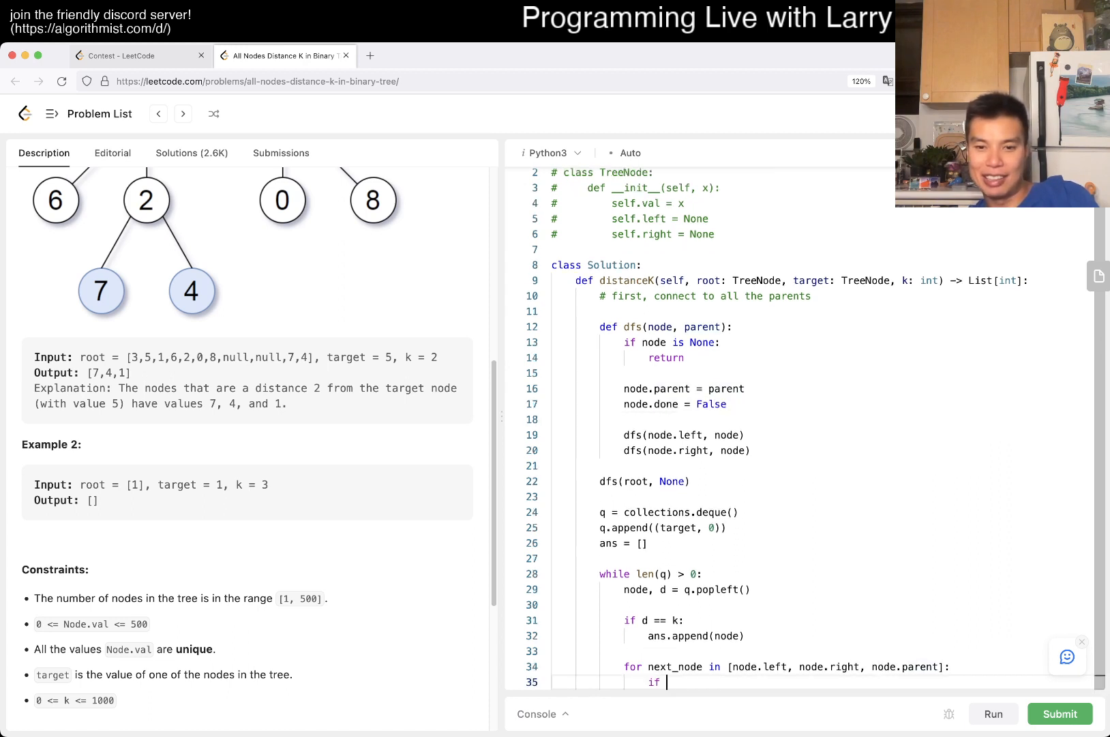
pyautogui.write('next')
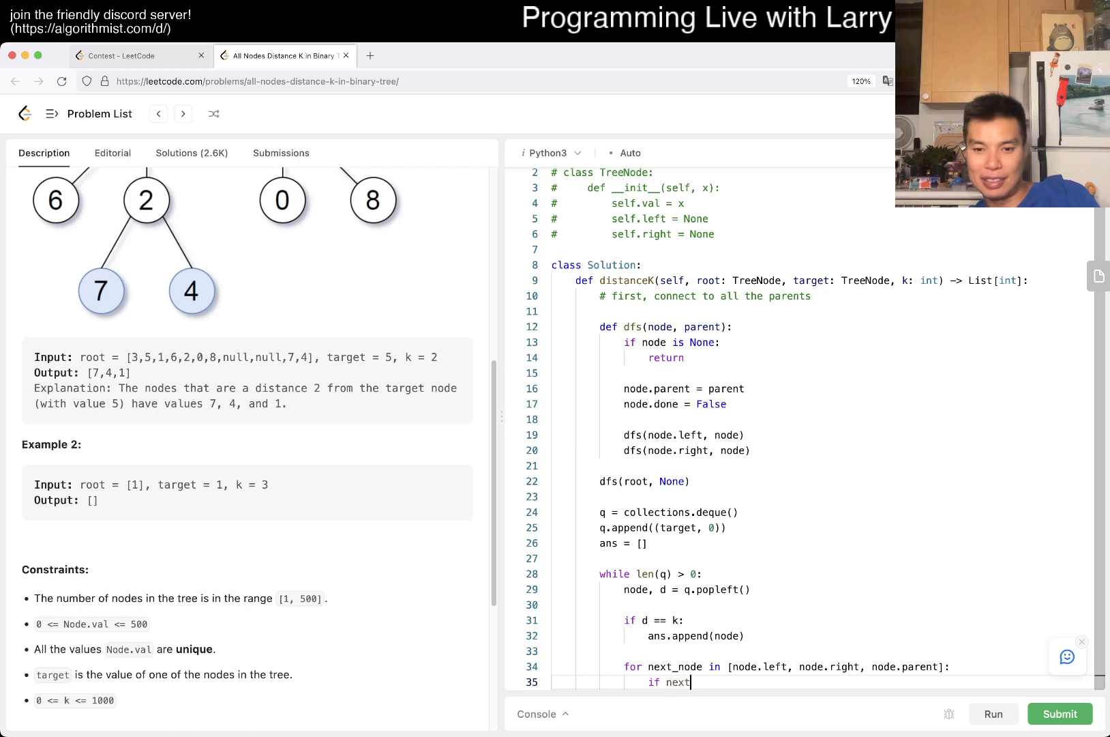
pyautogui.write('_node.done:')
pyautogui.write('q')
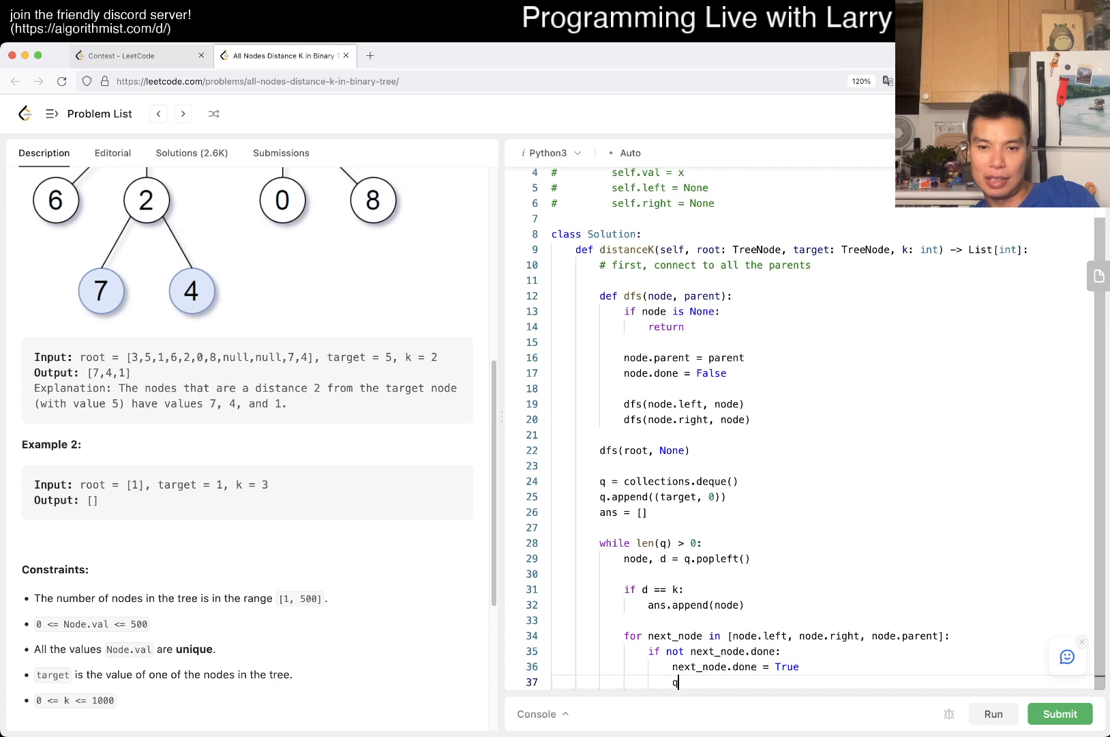
pyautogui.write('.append((next_d')
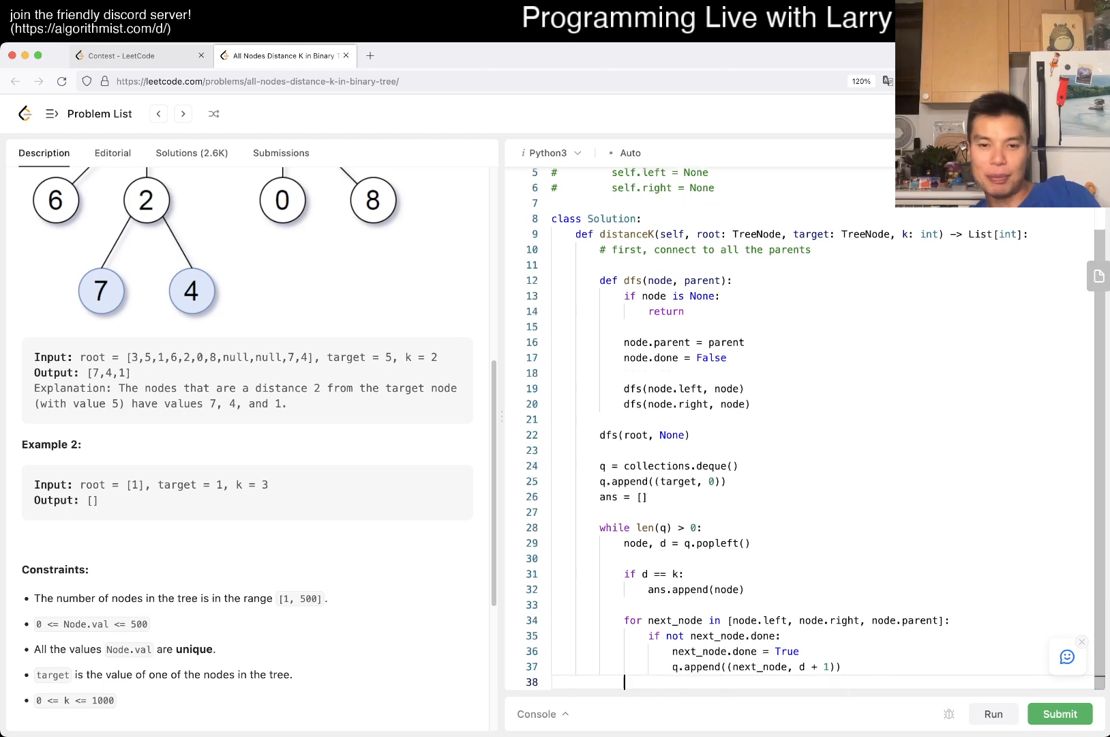
pyautogui.write('return ans')
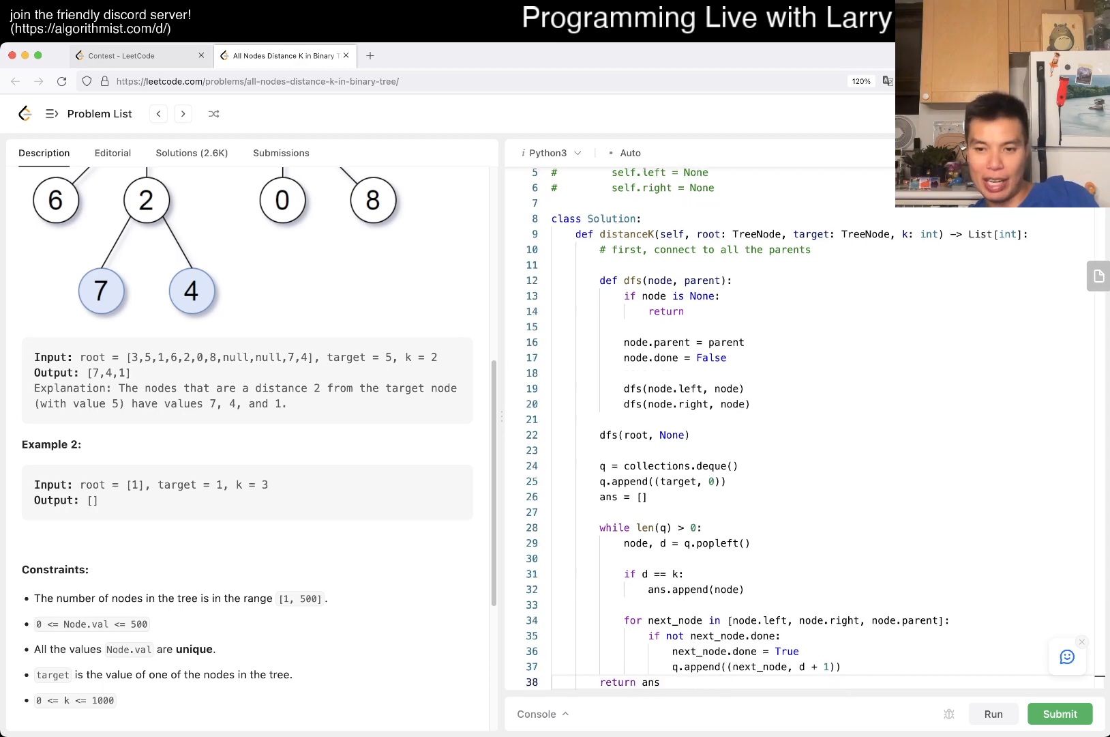
# Run tests, fix the AttributeError with a None check, collect node.val, and set target.done = True.
pyautogui.click(992, 713)
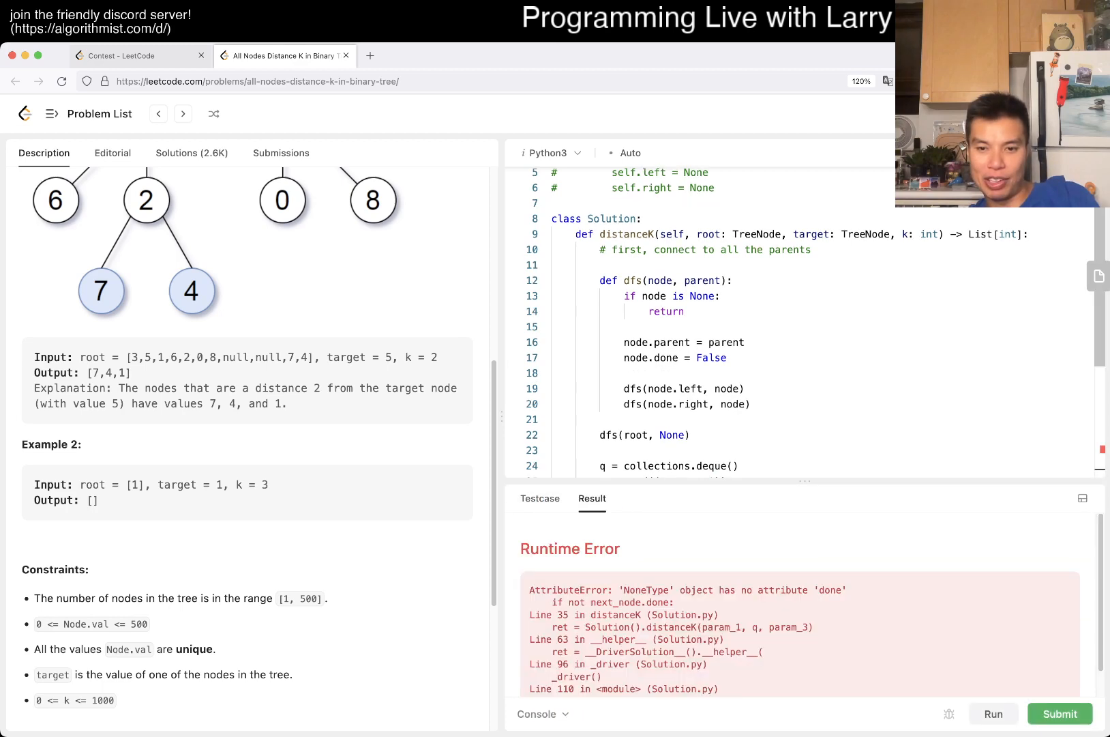
pyautogui.scroll(-3)
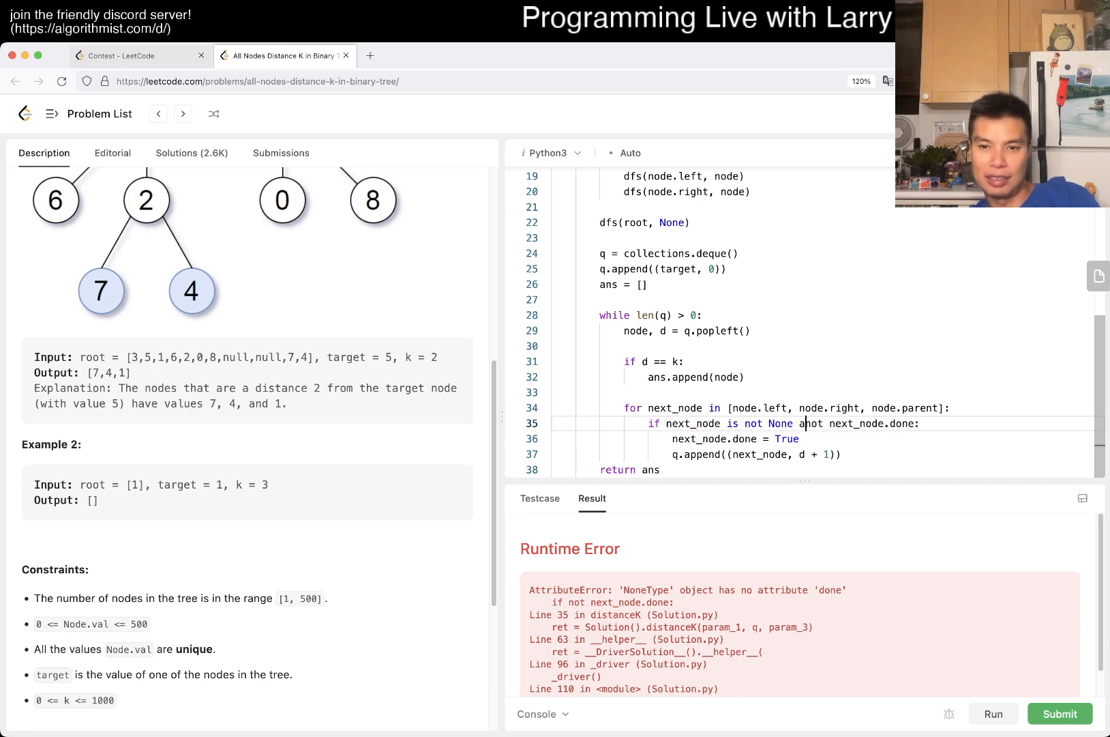
pyautogui.click(1059, 713)
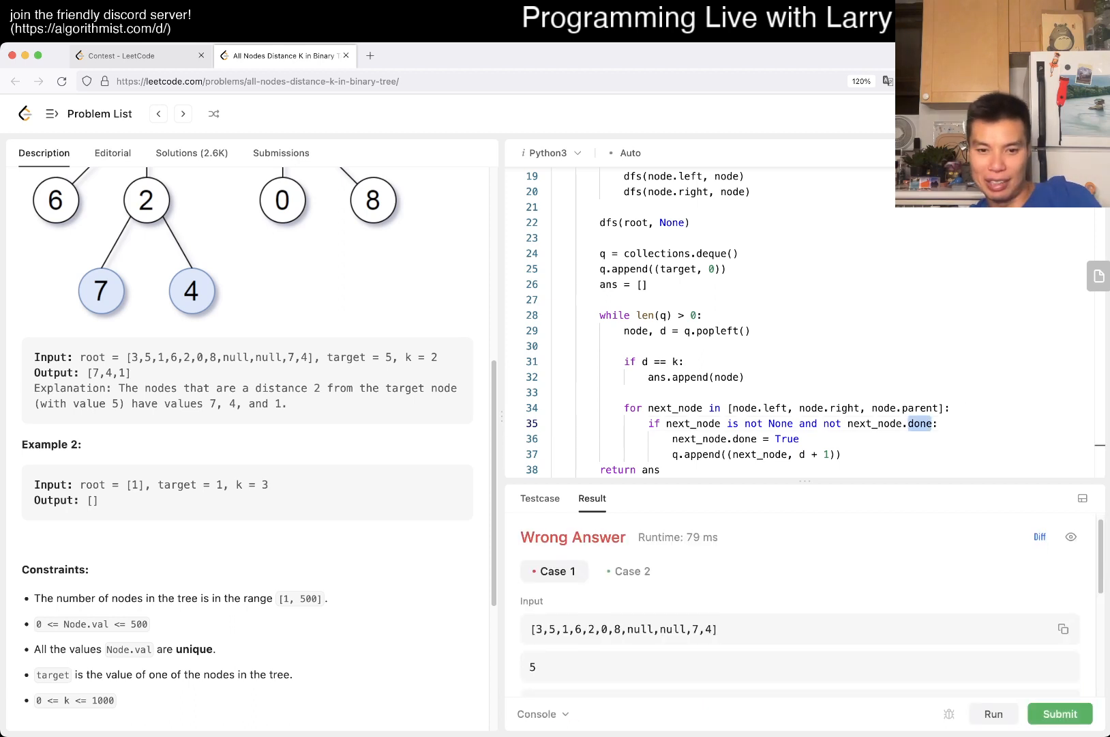
pyautogui.scroll(-3)
pyautogui.write('.')
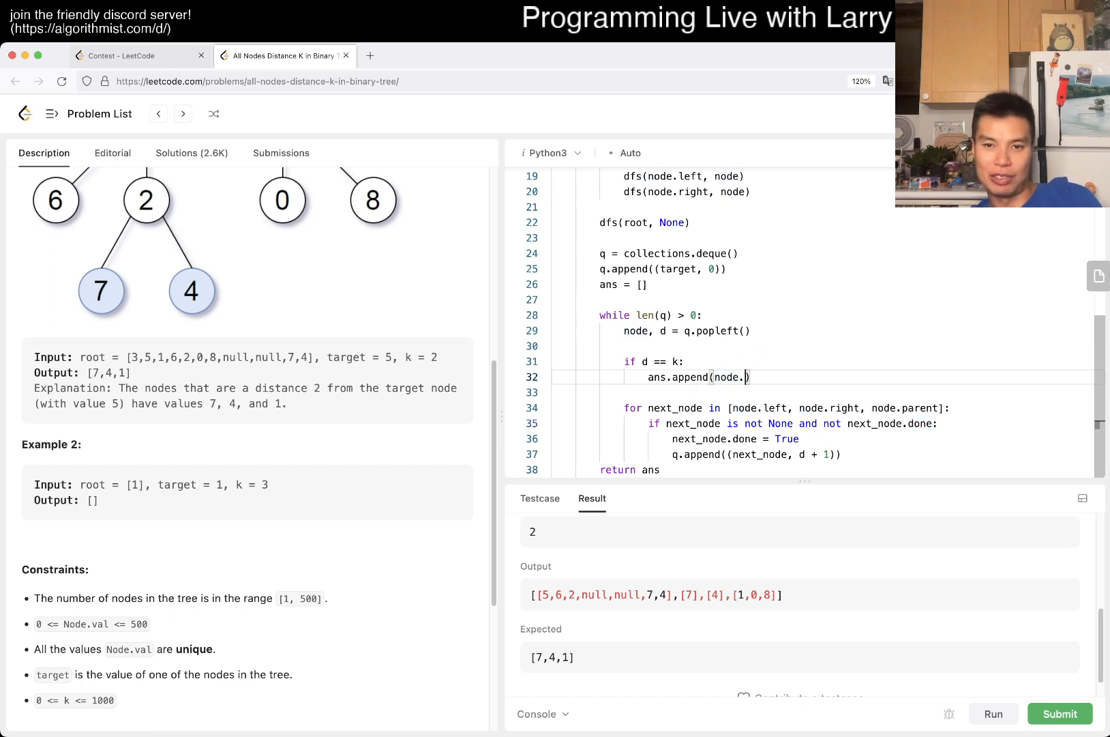
pyautogui.click(1059, 714)
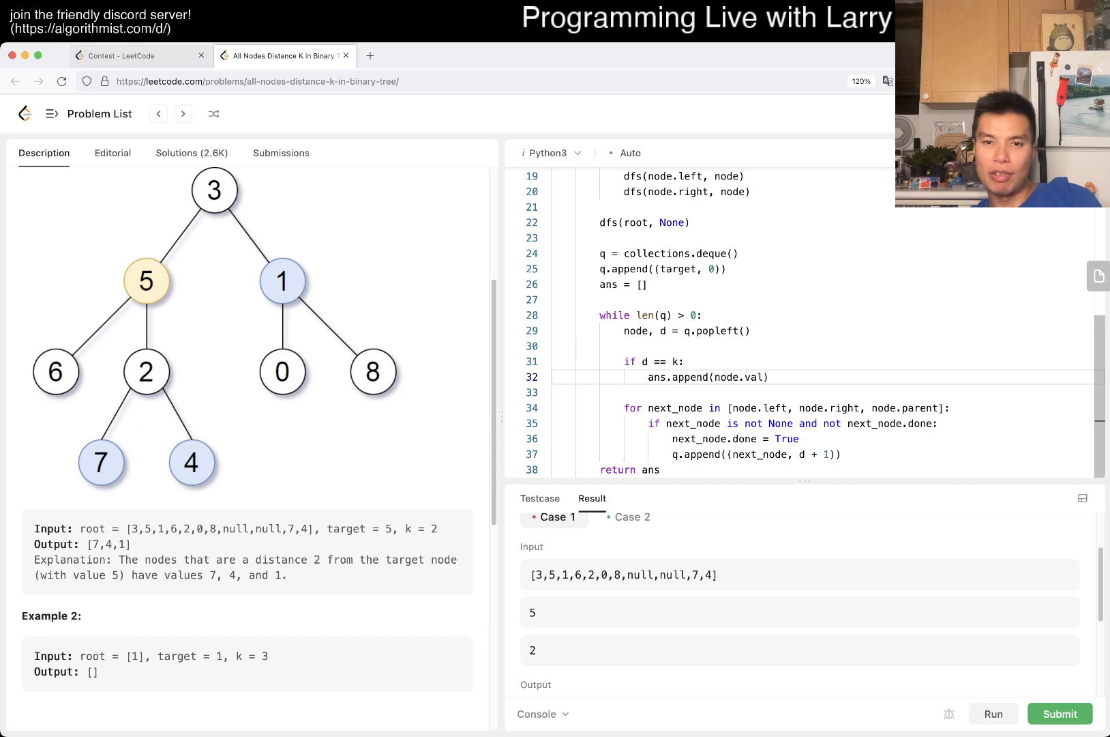
pyautogui.write('target.')
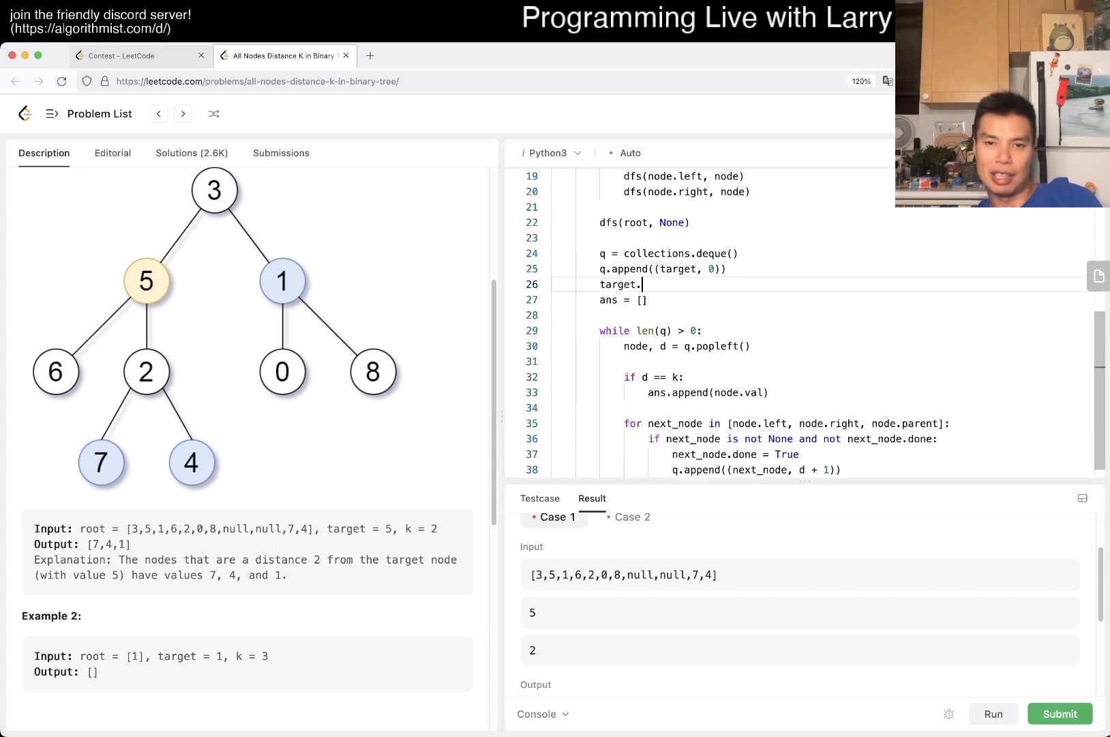
pyautogui.write('done = True')
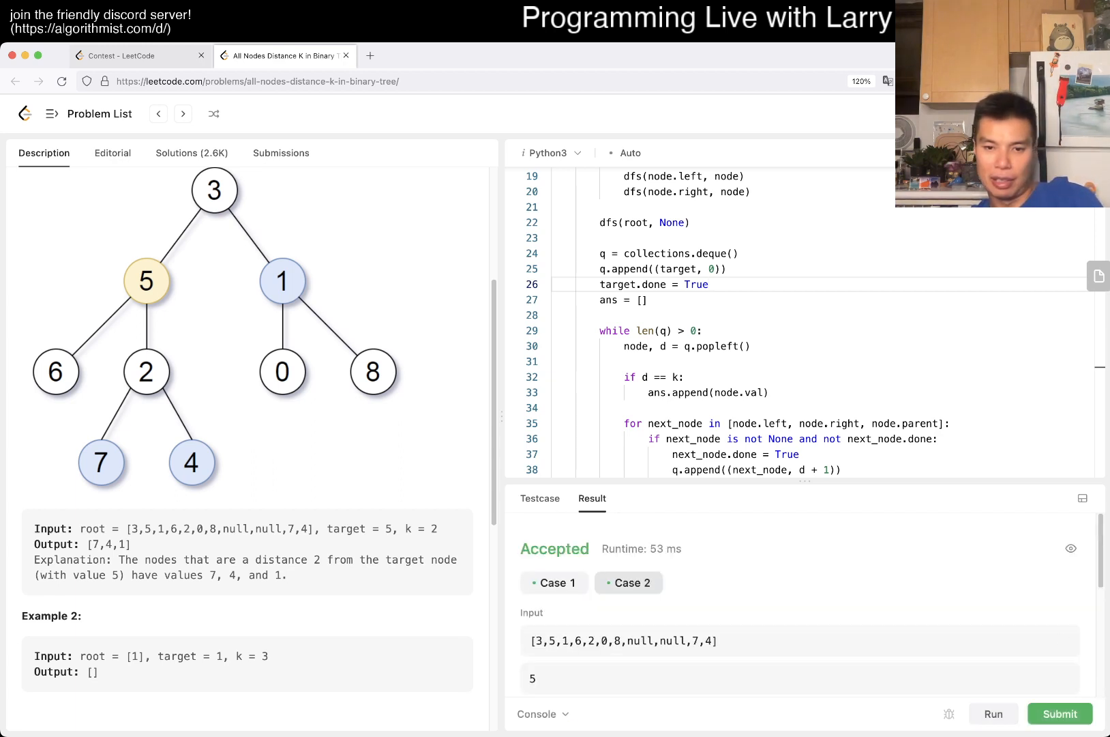
# Check the Case 2 result, submit the solution, and dismiss the daily challenge notice.
pyautogui.click(628, 582)
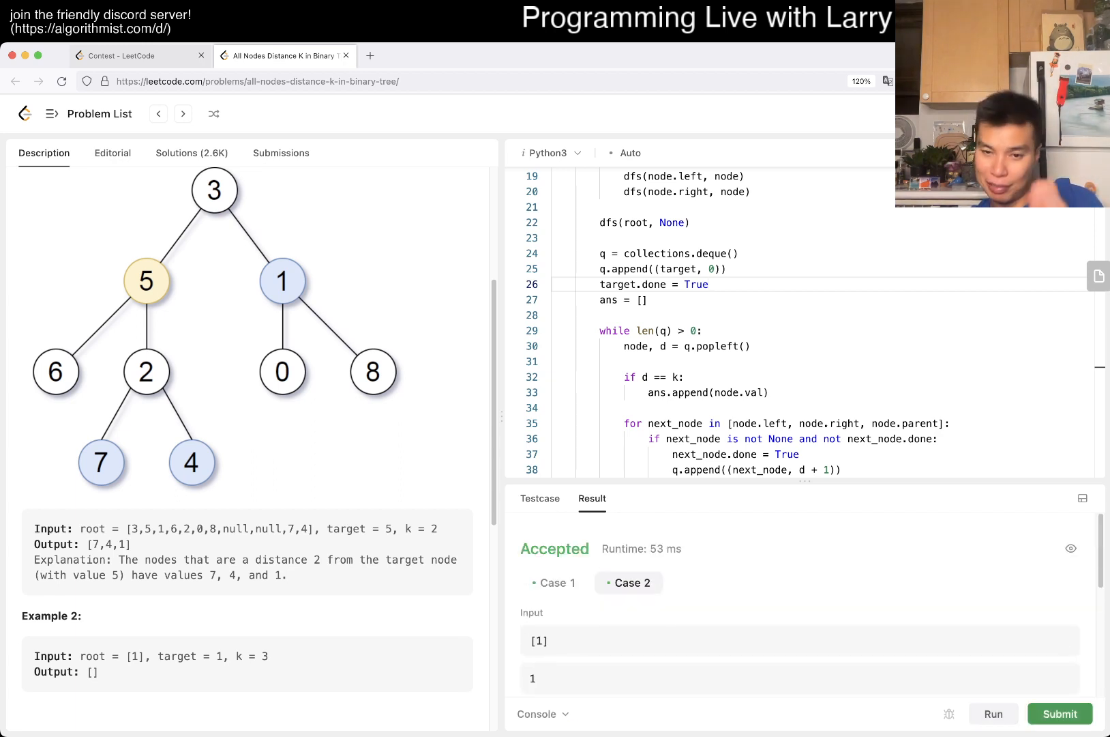
pyautogui.click(1058, 714)
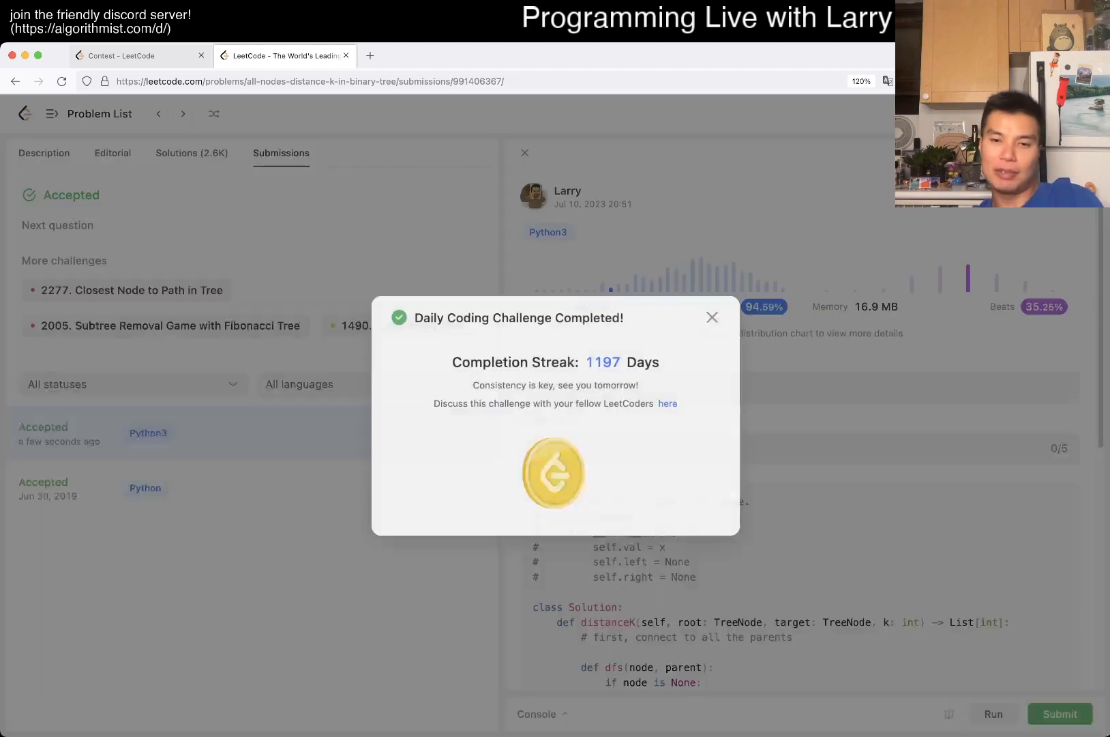
pyautogui.click(712, 316)
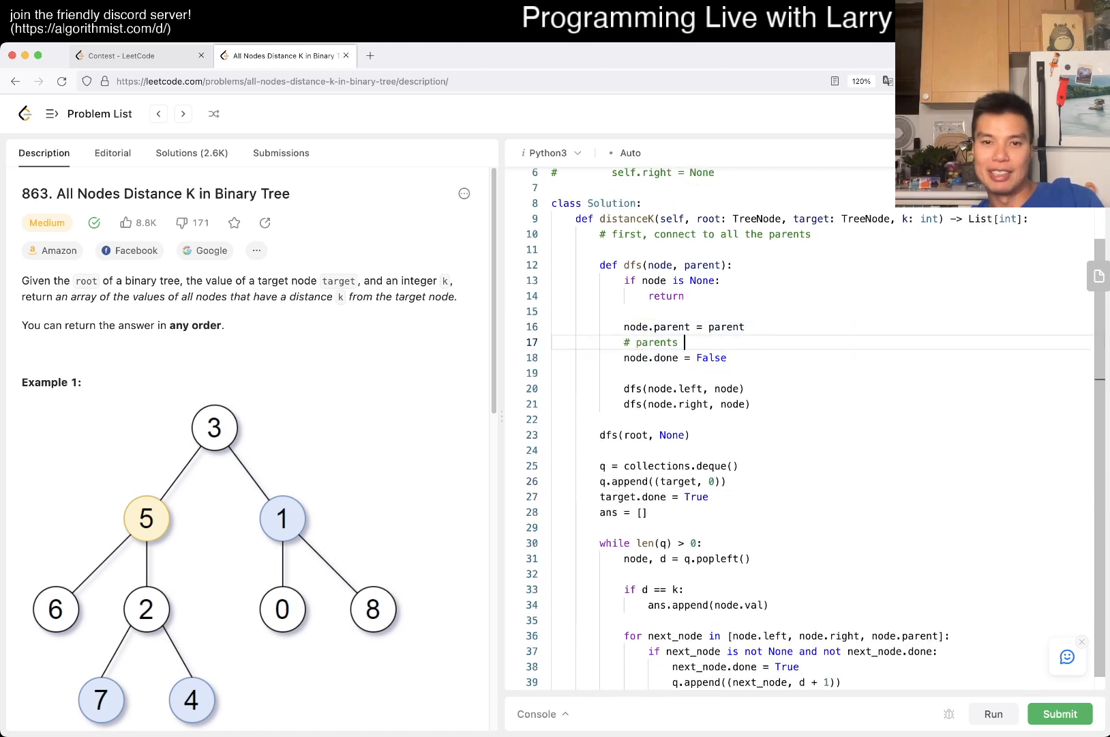
# Comment in # parents = {}, # done = {}, # parents[node] = parent and # done[node] = False alternatives.
pyautogui.write('[node] = parent')
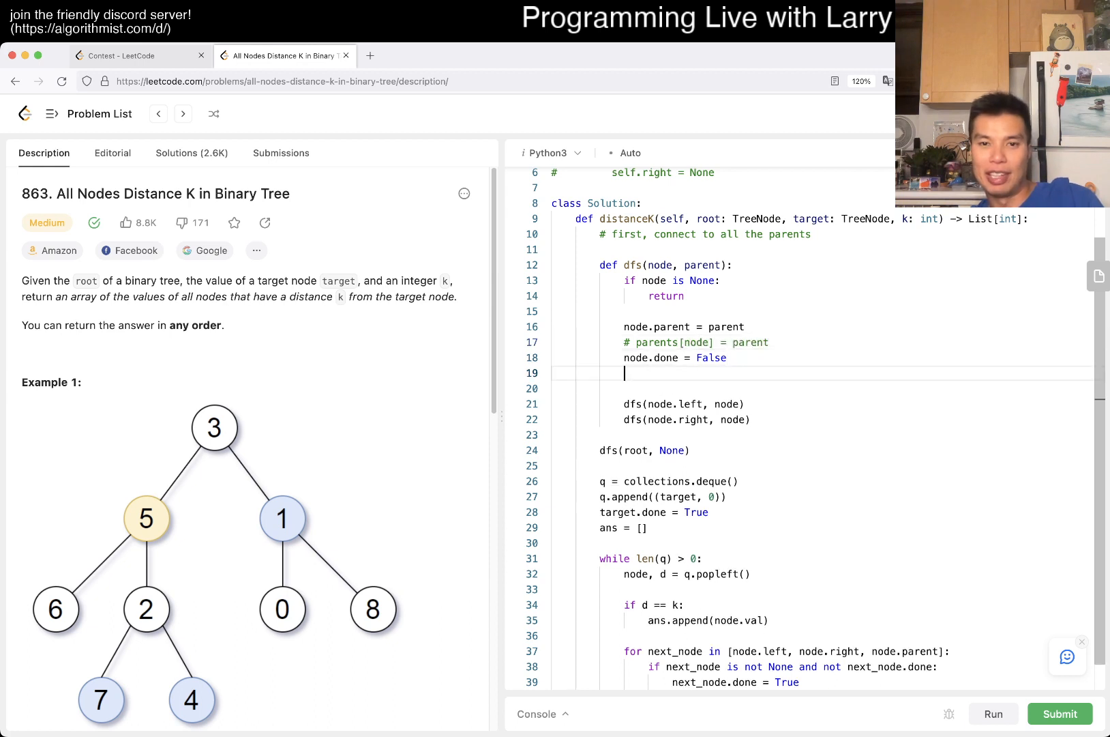
pyautogui.write('# done[]')
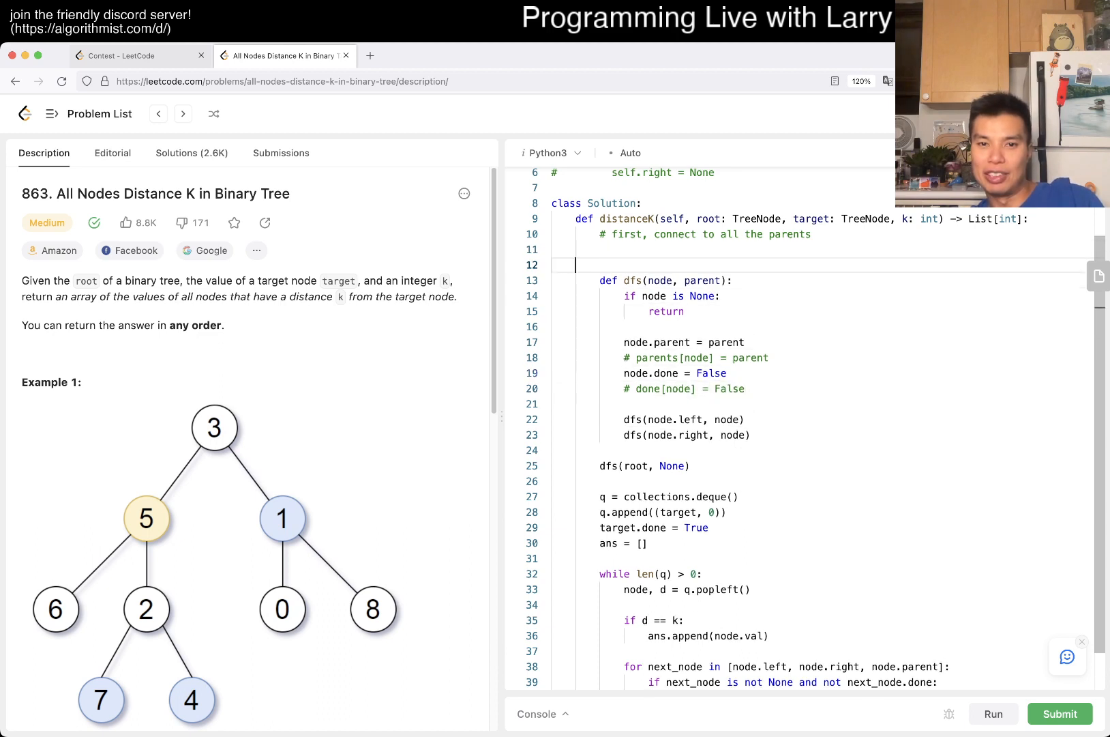
pyautogui.write('# parents =')
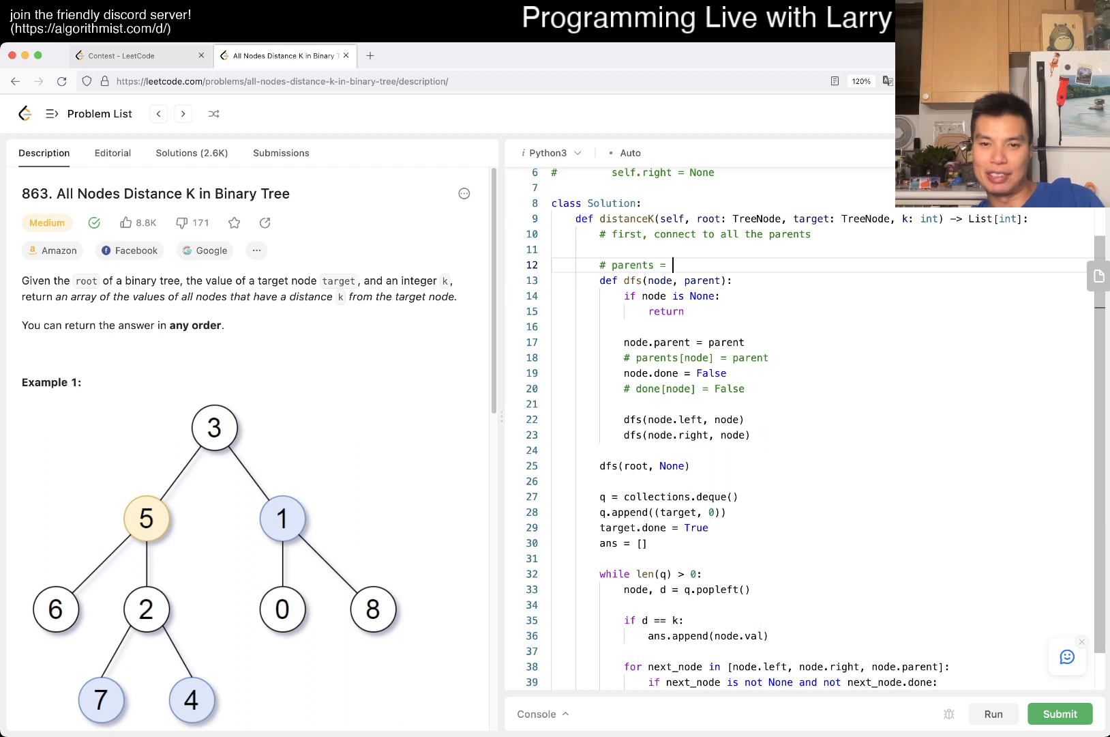
pyautogui.write('{}')
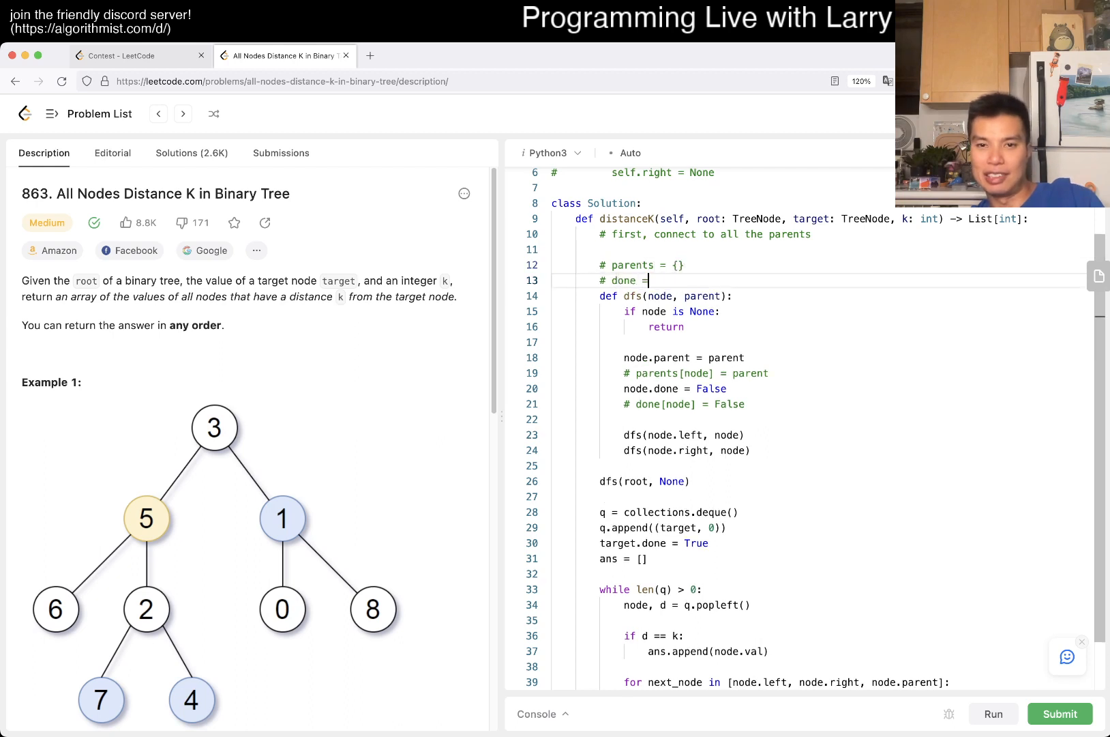
pyautogui.write('{}')
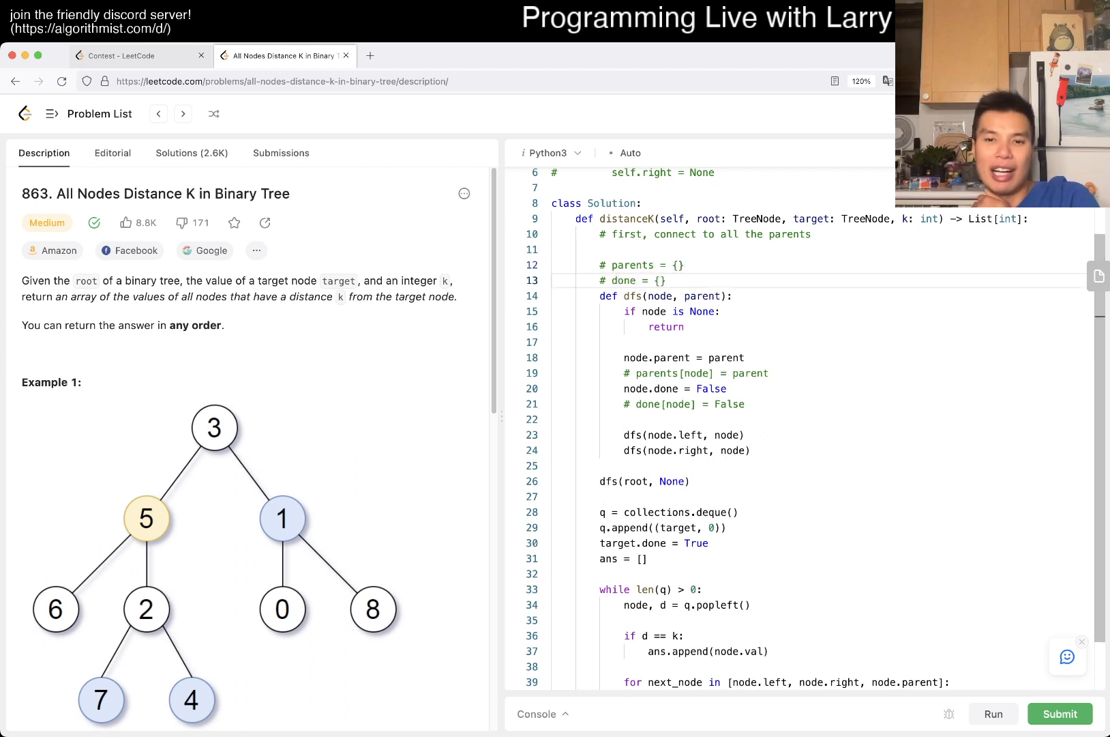
pyautogui.scroll(-3)
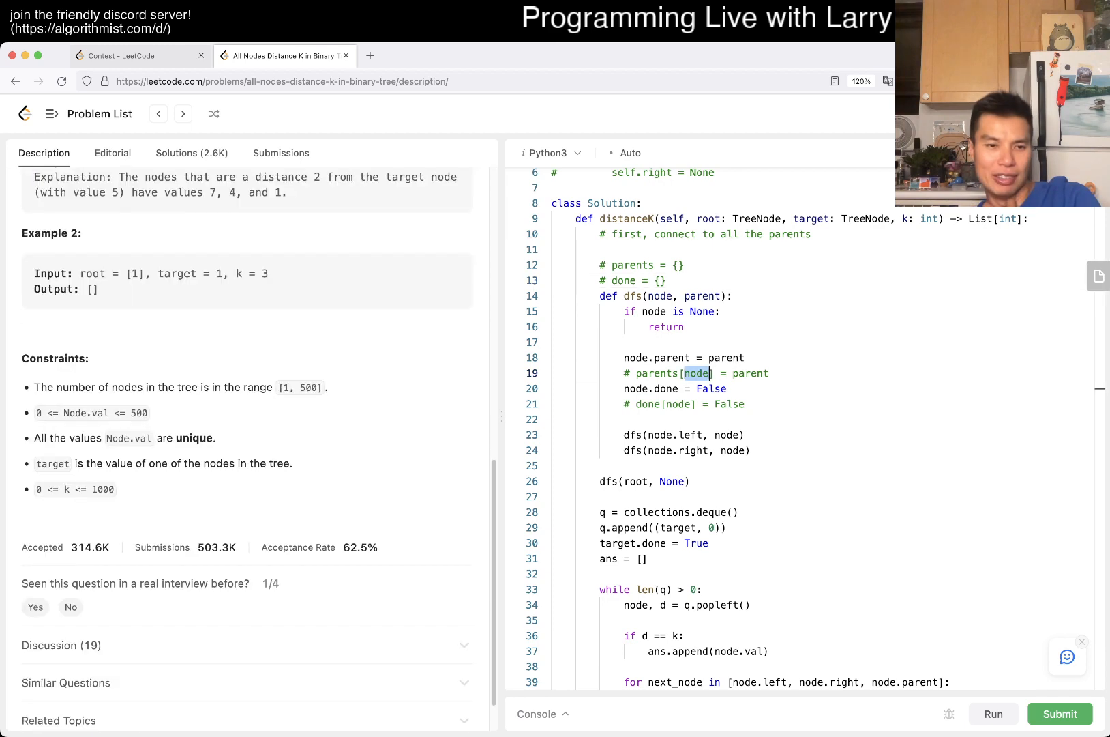
pyautogui.scroll(3)
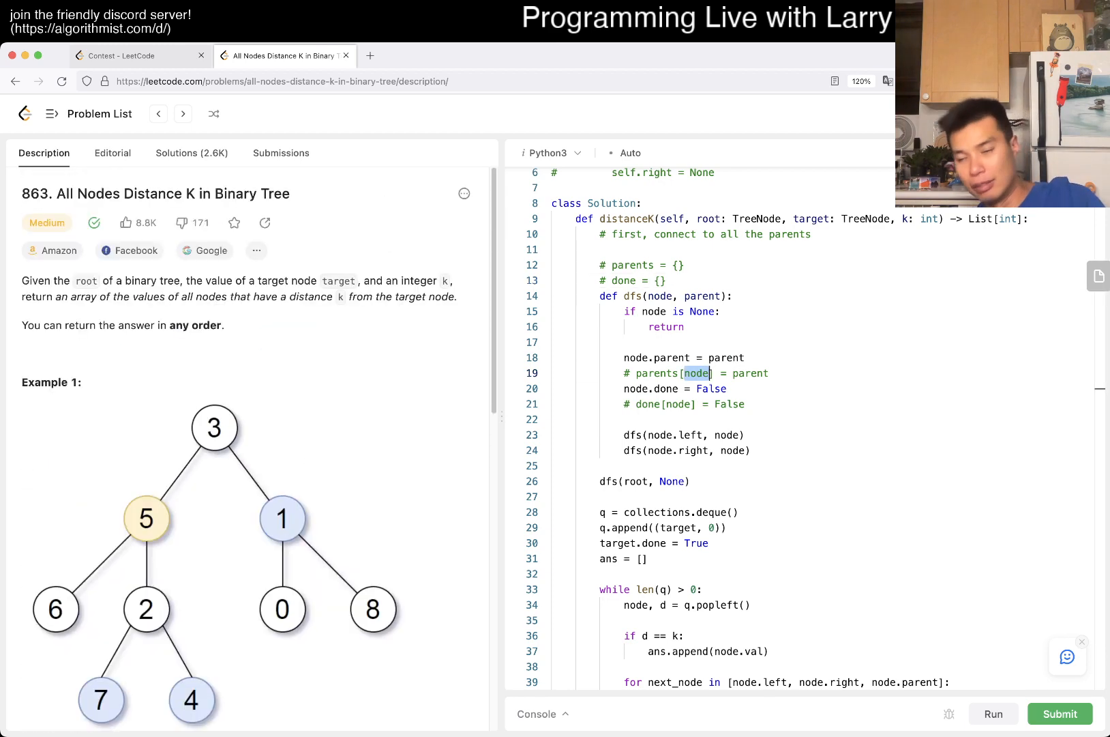
pyautogui.scroll(3)
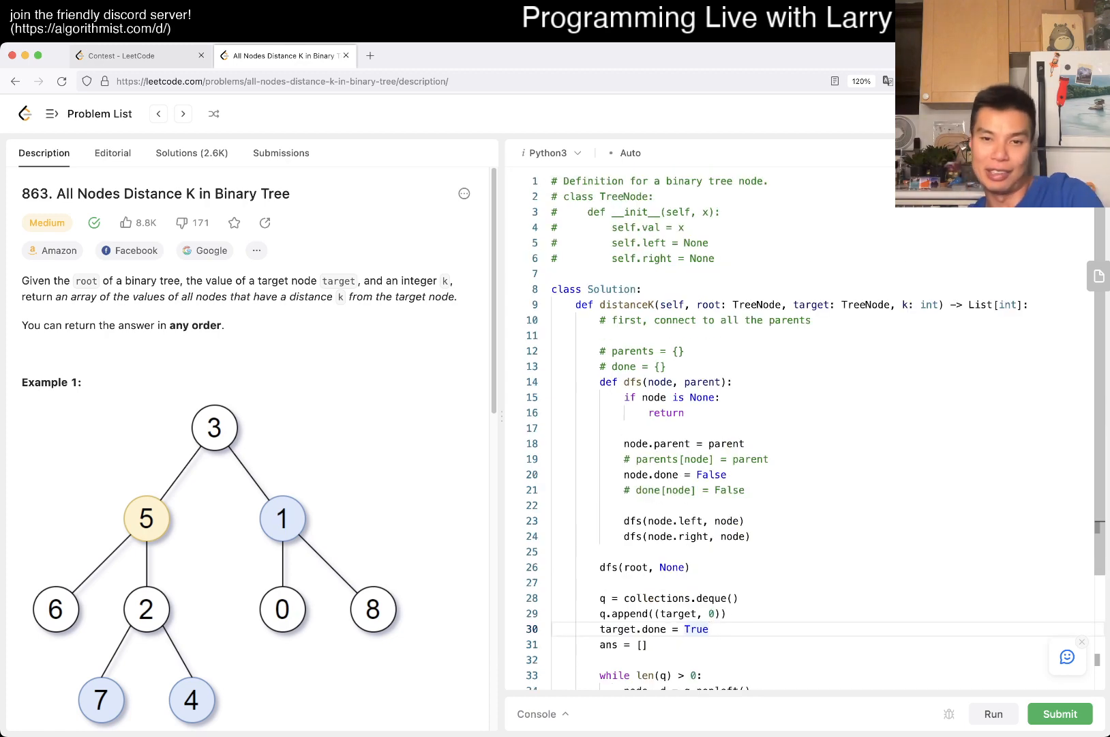
pyautogui.scroll(-3)
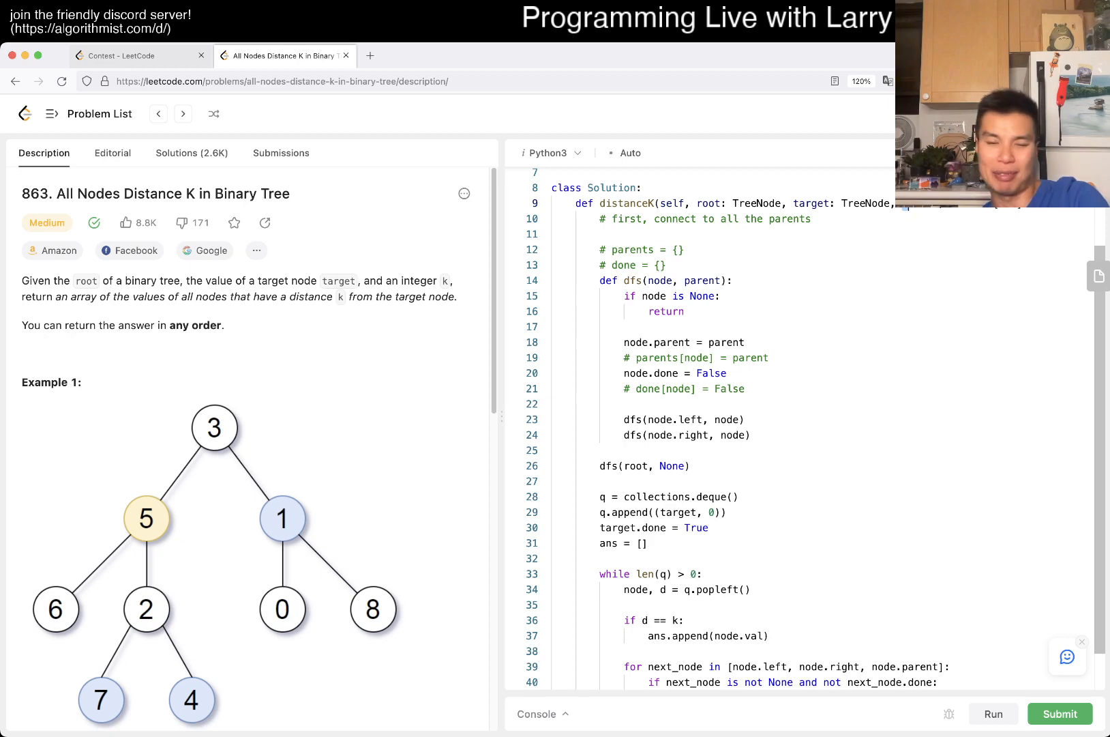
pyautogui.scroll(-3)
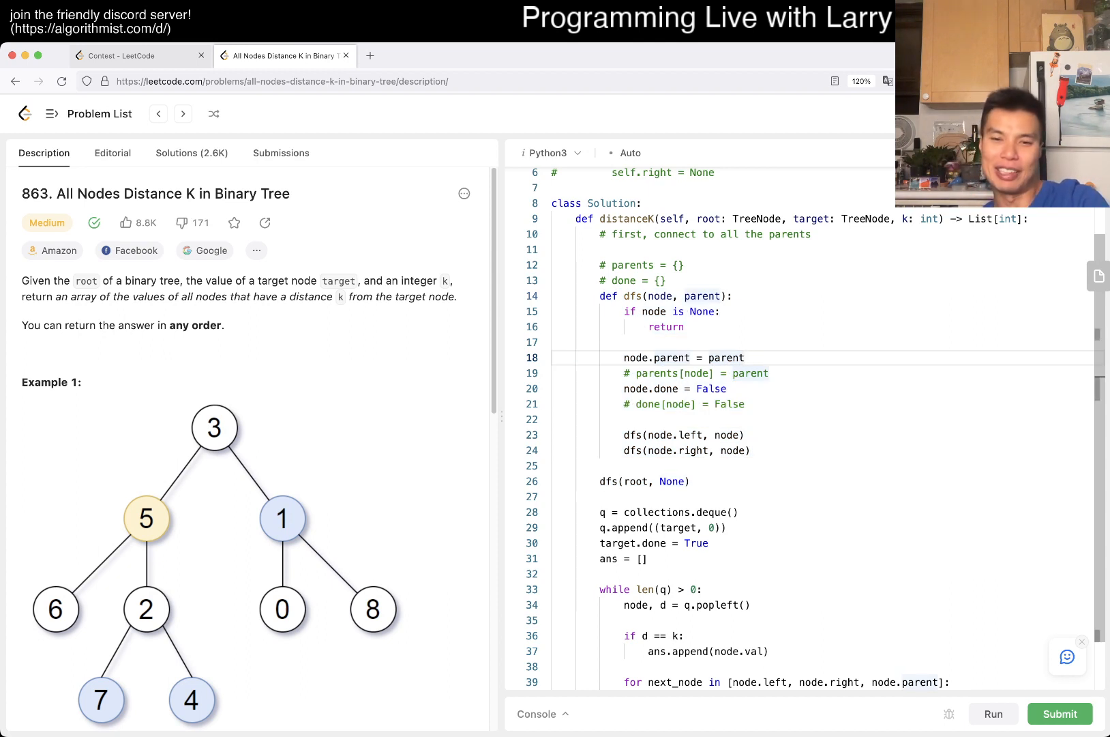
pyautogui.scroll(-3)
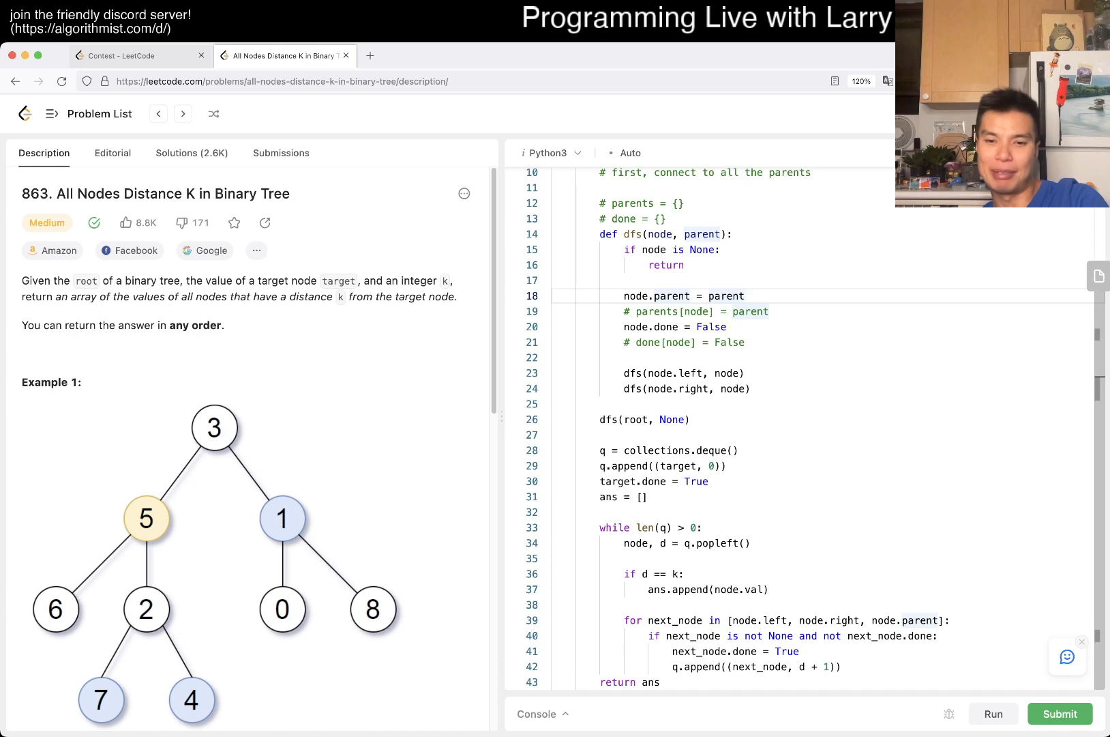